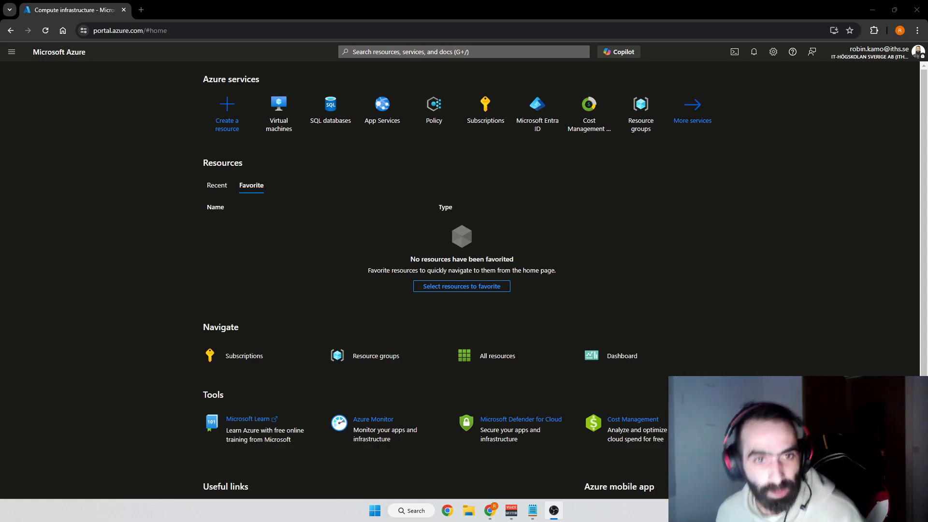
mouse_move(283, 116)
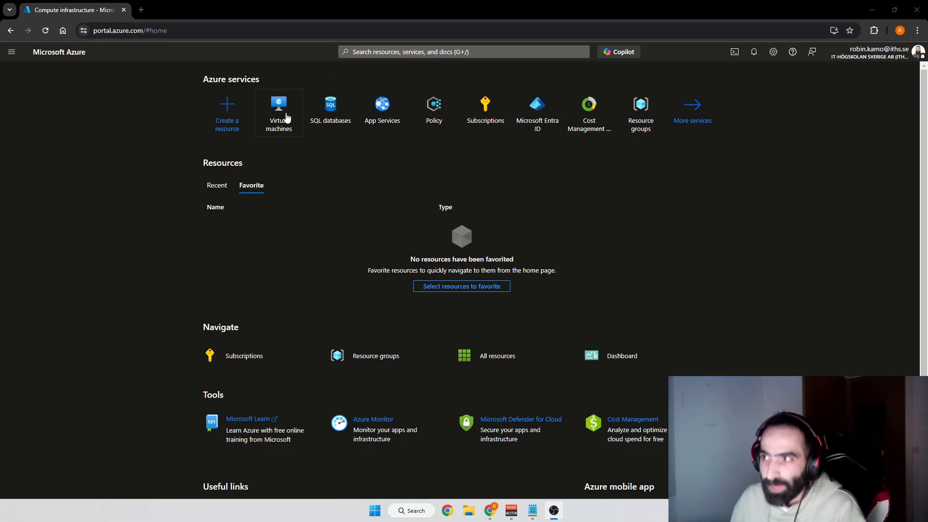
Go to Virtual machines and start creating a new Azure virtual machine.
left_click(278, 103)
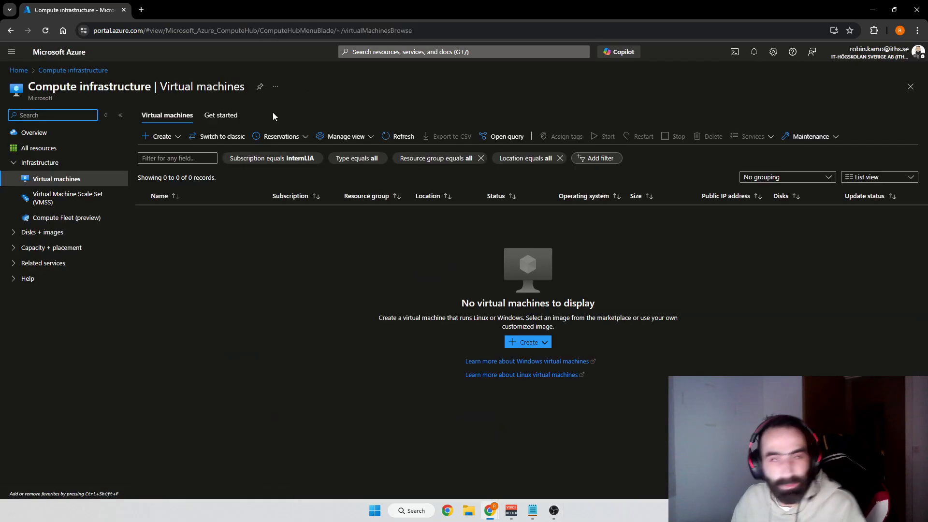
left_click(159, 136)
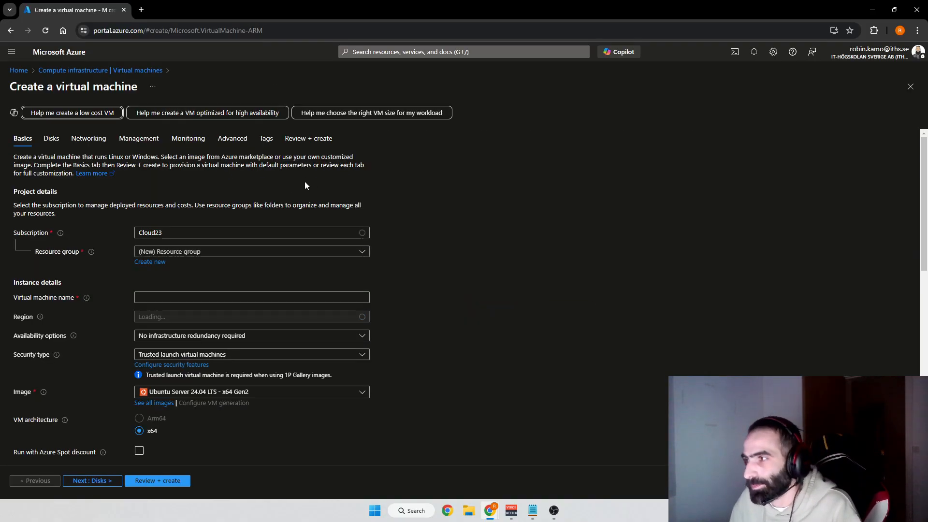
Create a new resource group named RK-linuxDemo-rg for the VM.
left_click(149, 262)
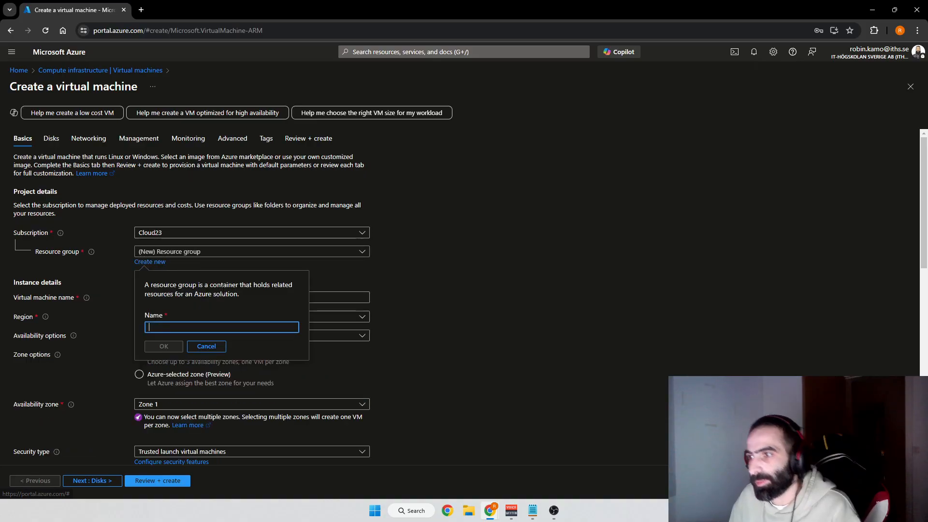
type("RK-")
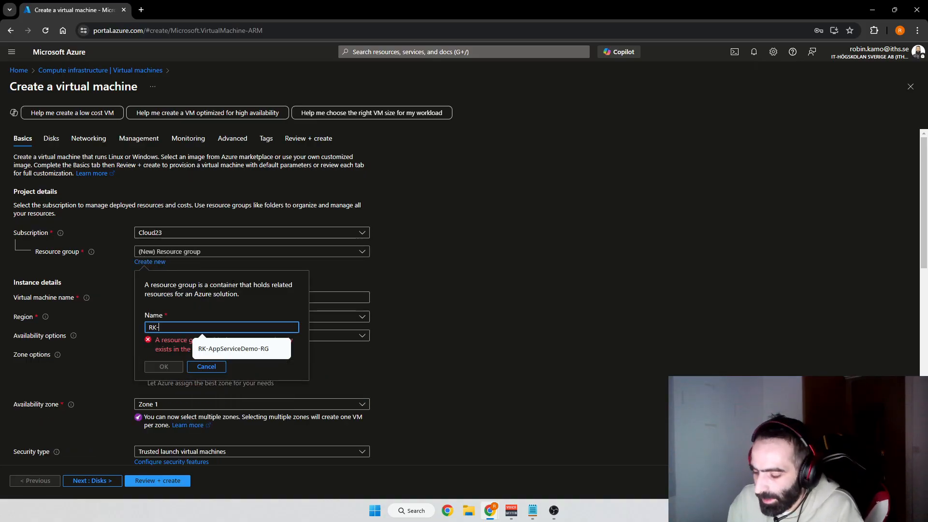
type("linuxDemo-")
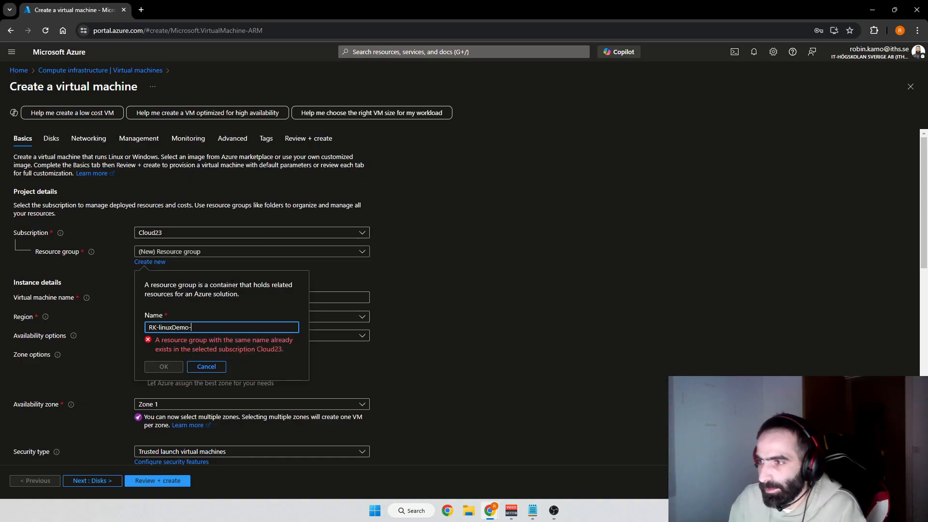
left_click(163, 366)
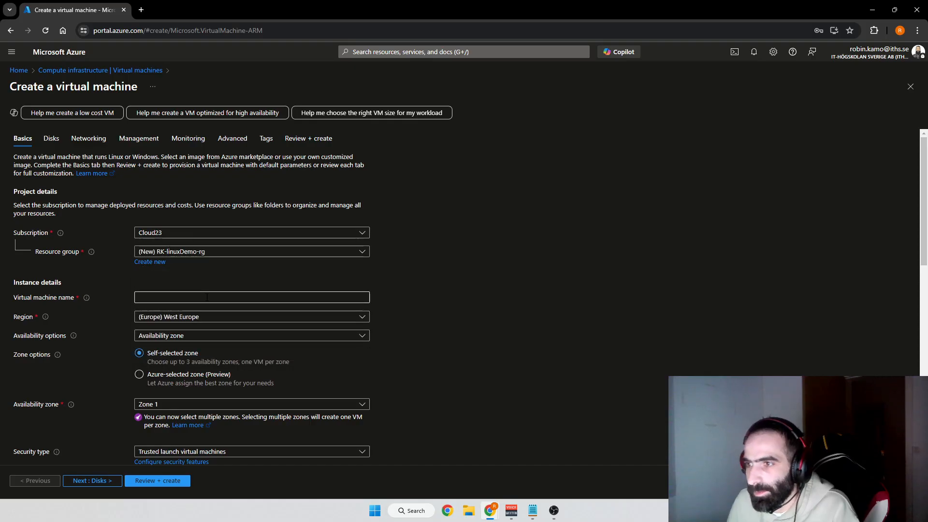
Name the VM HackerMachine with no infrastructure redundancy and Standard security type.
type("HackerMachine")
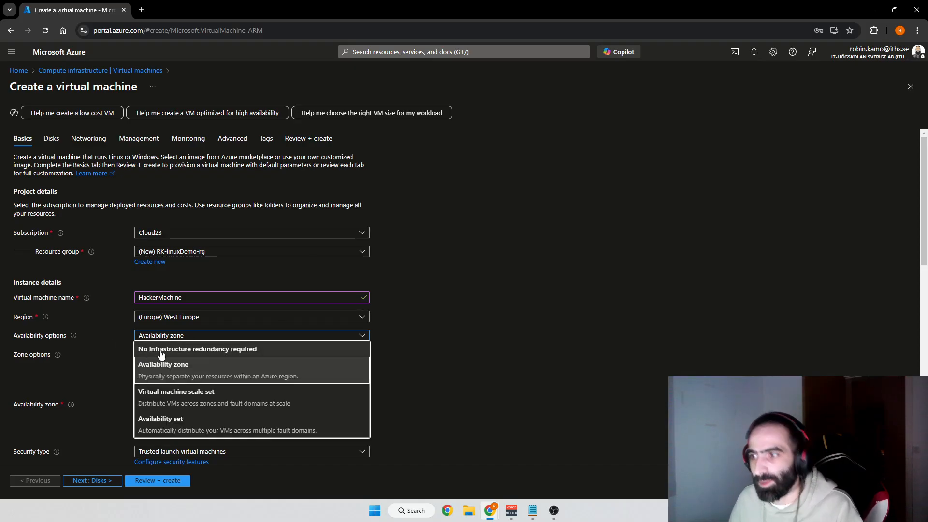
left_click(197, 349)
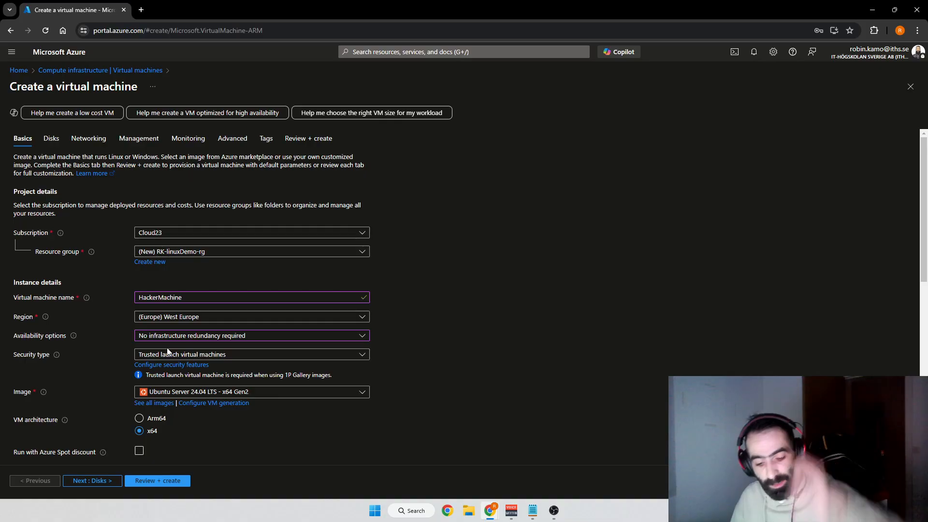
mouse_move(215, 332)
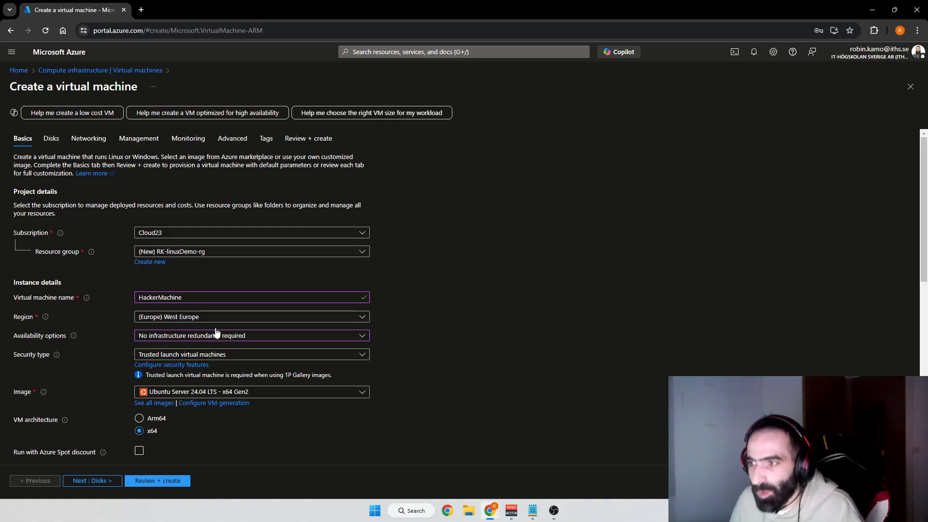
left_click(251, 354)
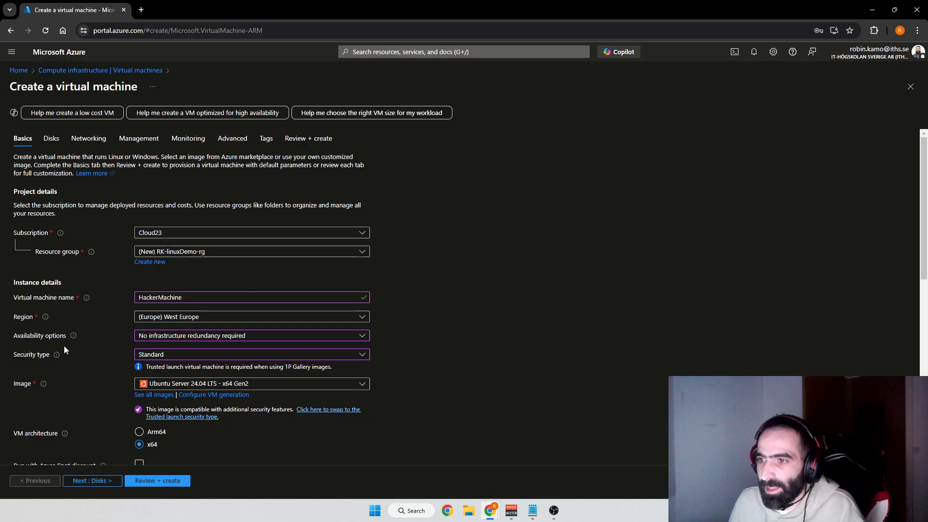
Choose Kali 2024.2 - x64 Gen2 as the VM image and review the available sizes.
scroll("down", 3)
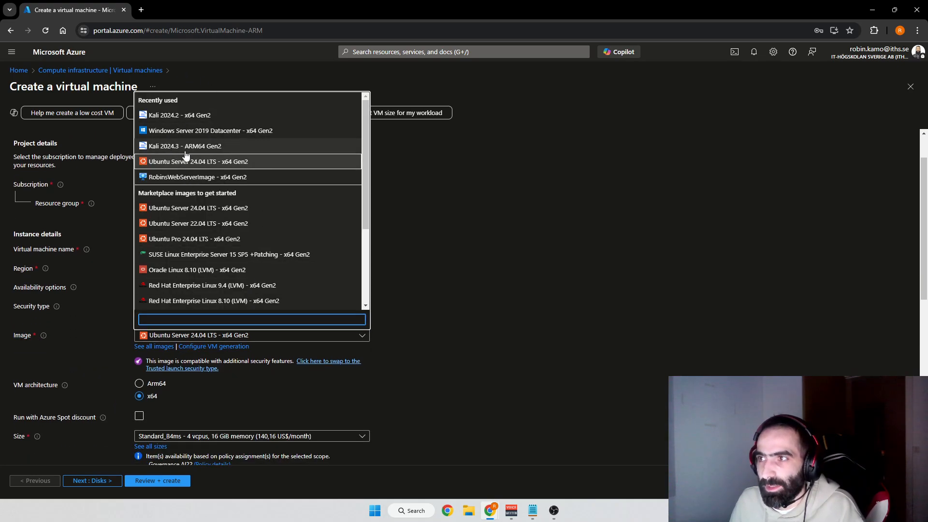
mouse_move(153, 346)
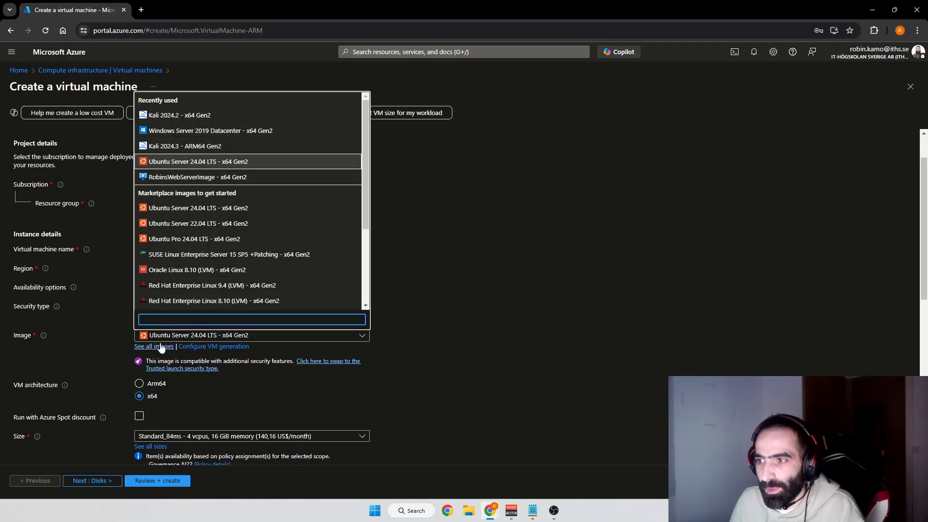
mouse_move(184, 213)
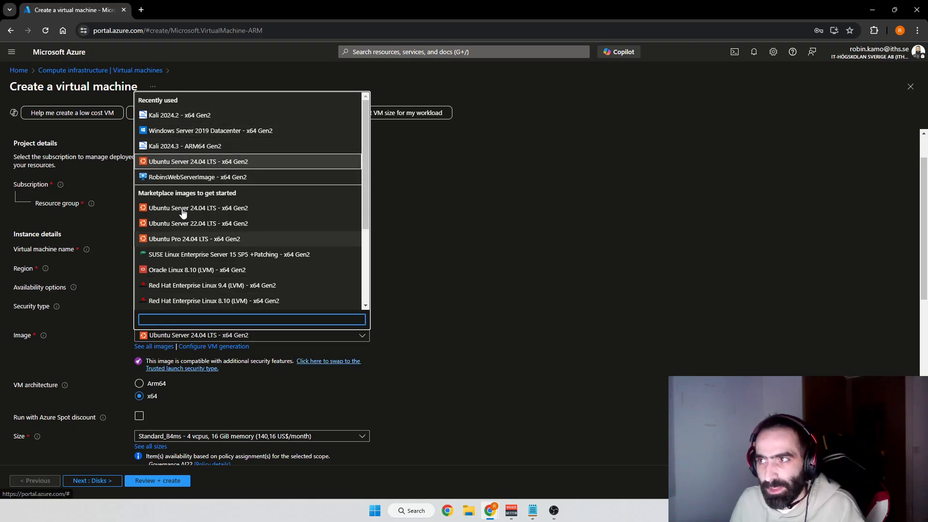
mouse_move(168, 125)
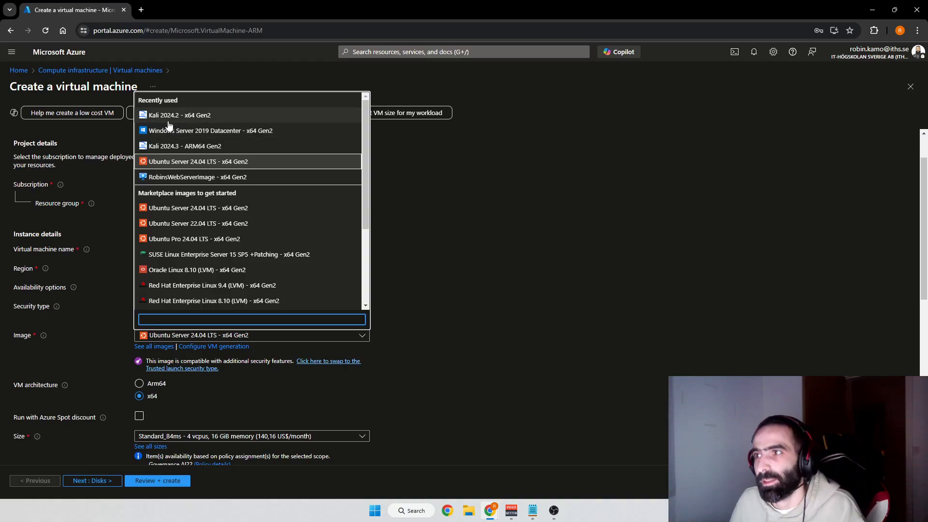
left_click(179, 115)
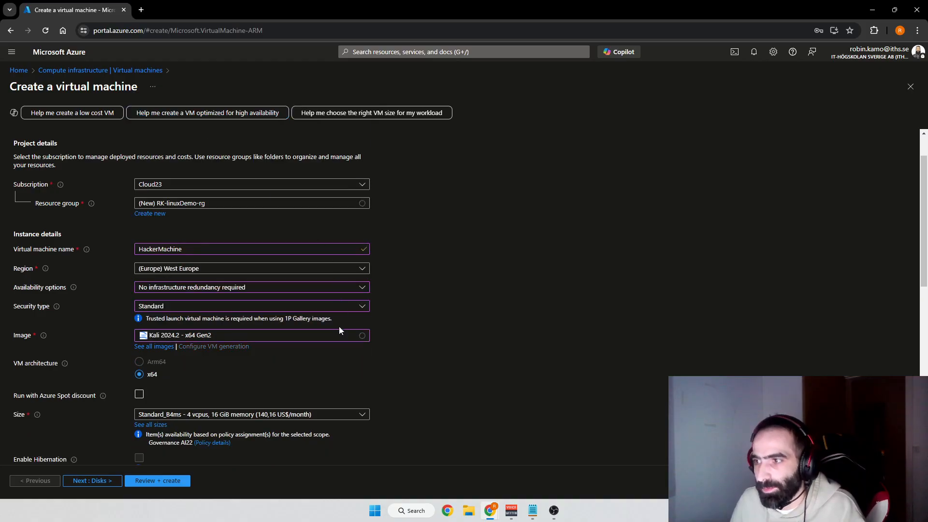
left_click(251, 414)
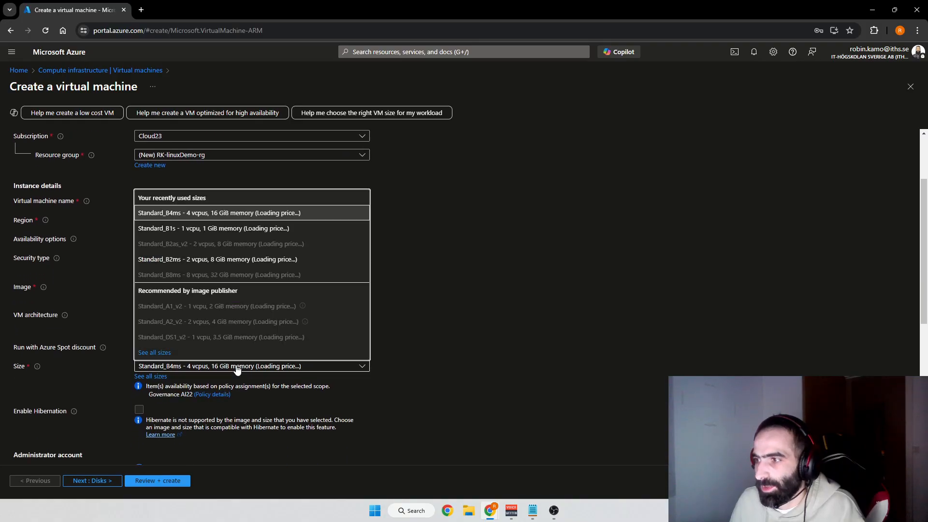
mouse_move(217, 212)
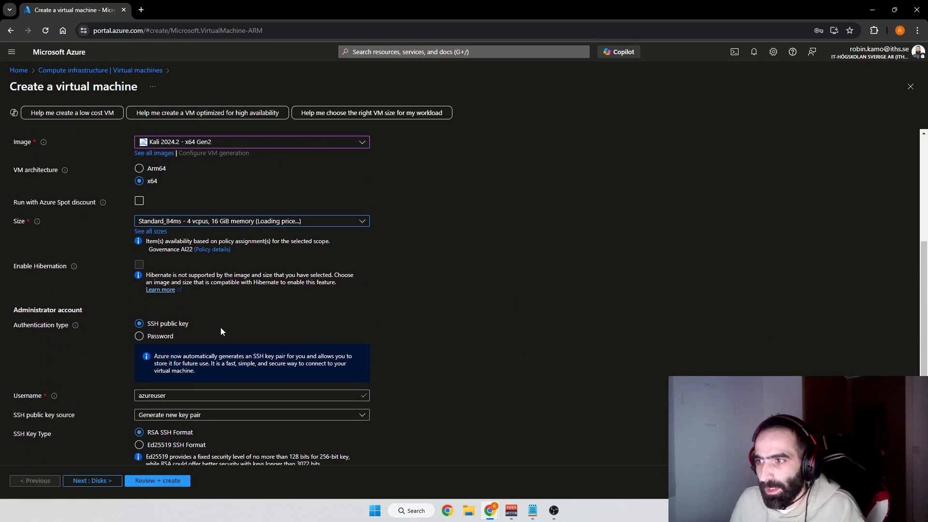
Use password authentication for administrator kakashidota and review the public inbound ports.
left_click(139, 335)
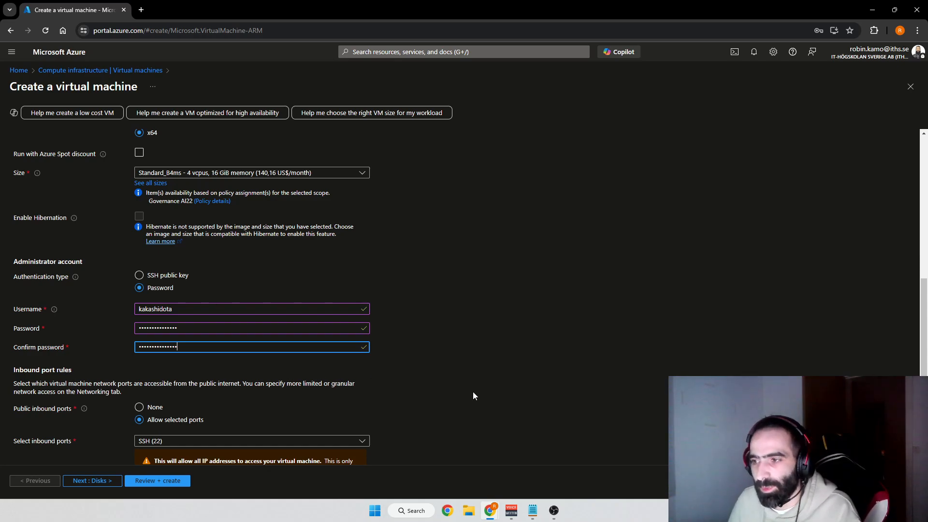
scroll("down", 3)
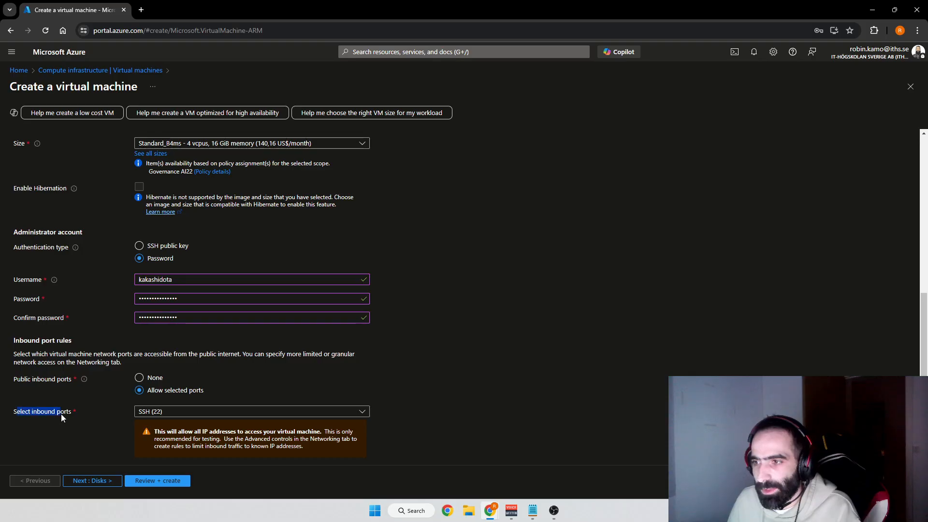
left_click(251, 412)
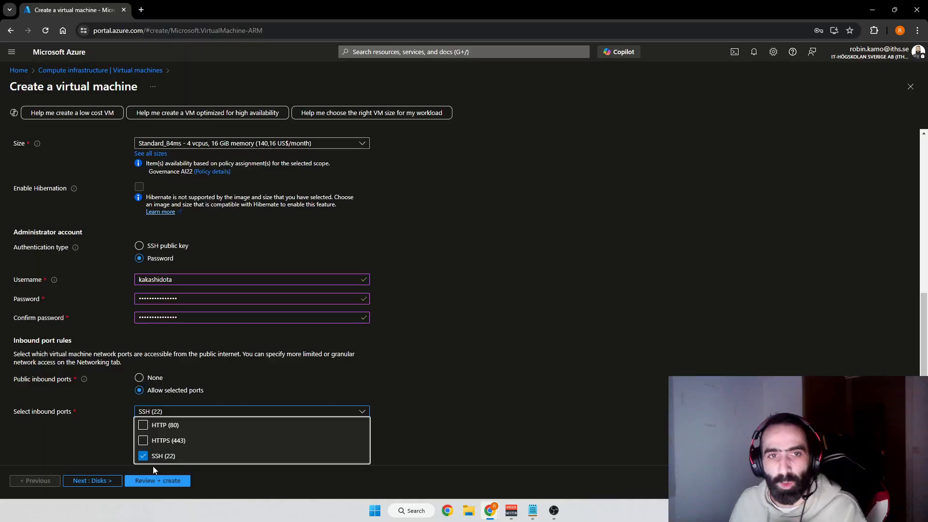
mouse_move(158, 480)
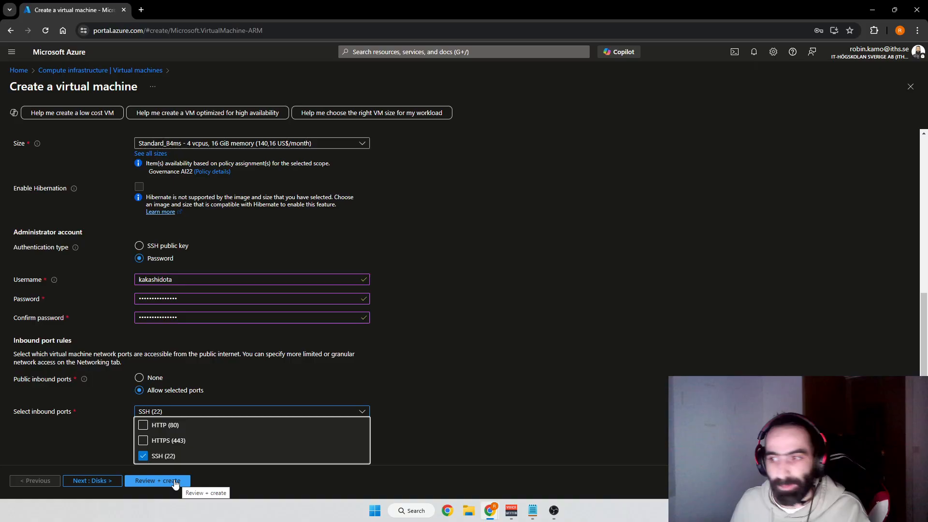
Review the settings, pass validation and create the Kali VM deployment.
left_click(158, 480)
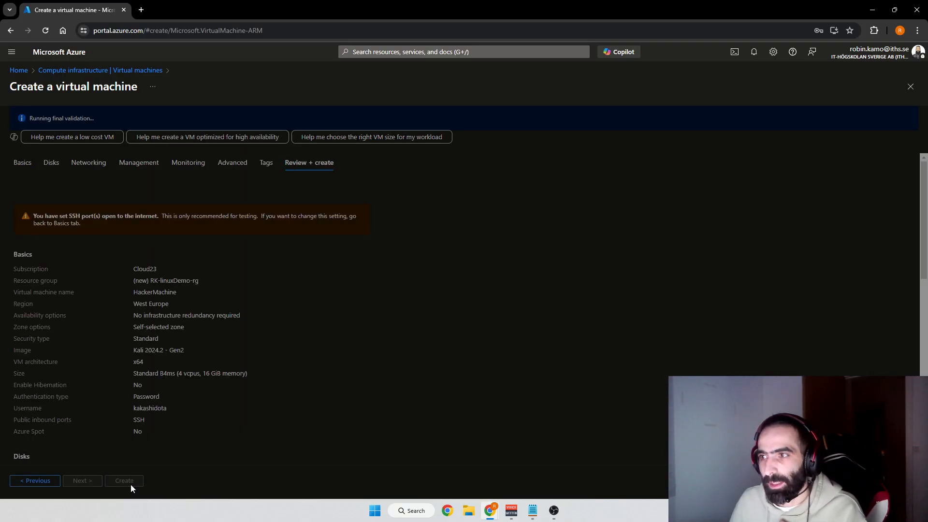
mouse_move(126, 486)
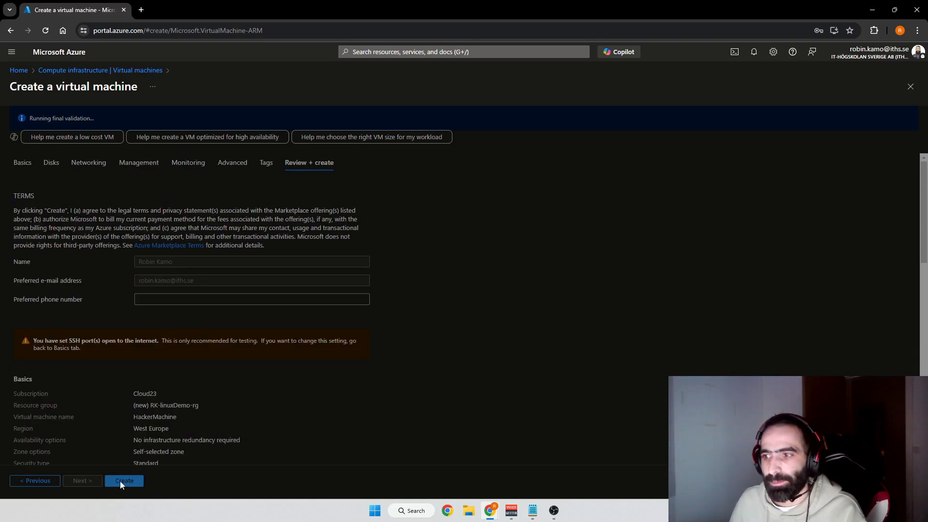
left_click(124, 480)
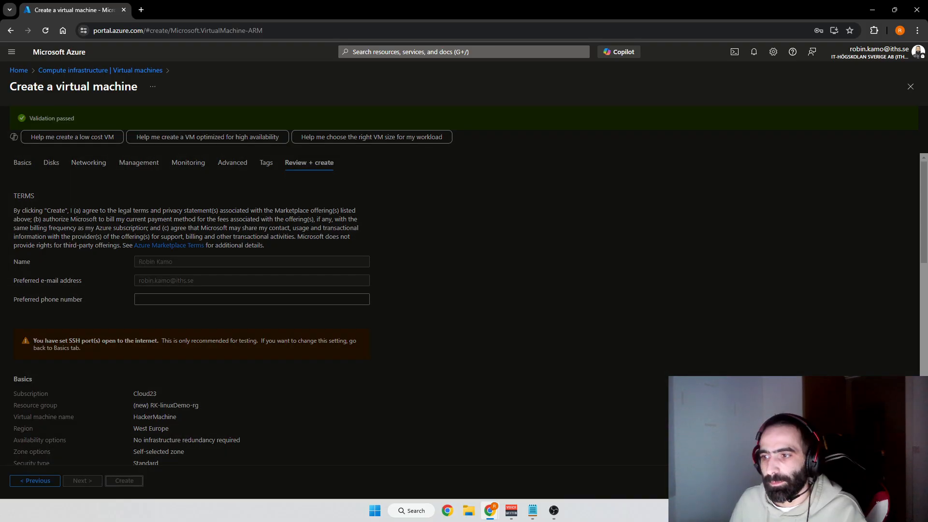
left_click(124, 480)
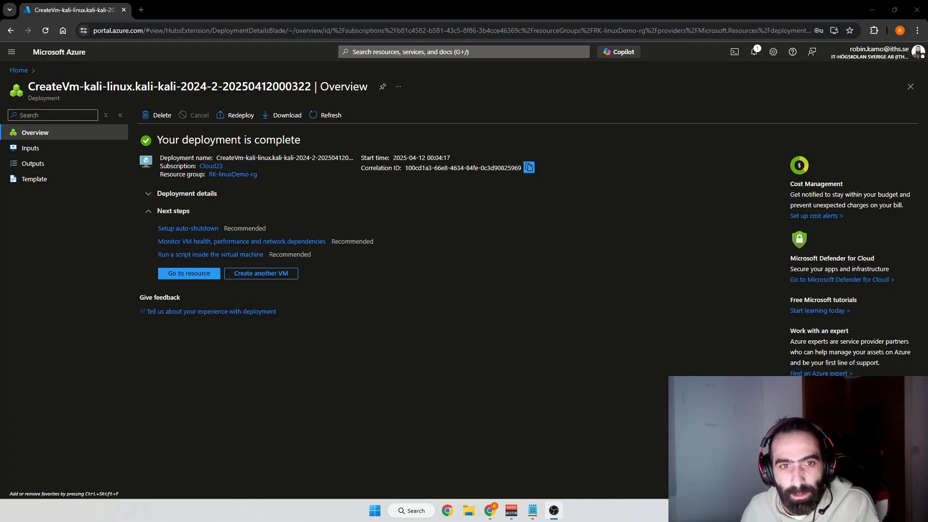
Open the HackerMachine VM overview and copy its public IP address.
left_click(233, 174)
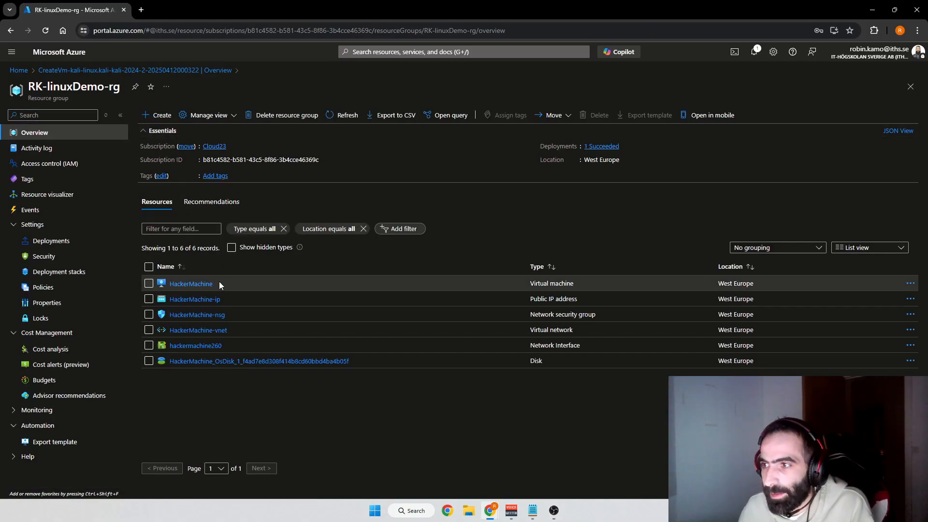
left_click(191, 283)
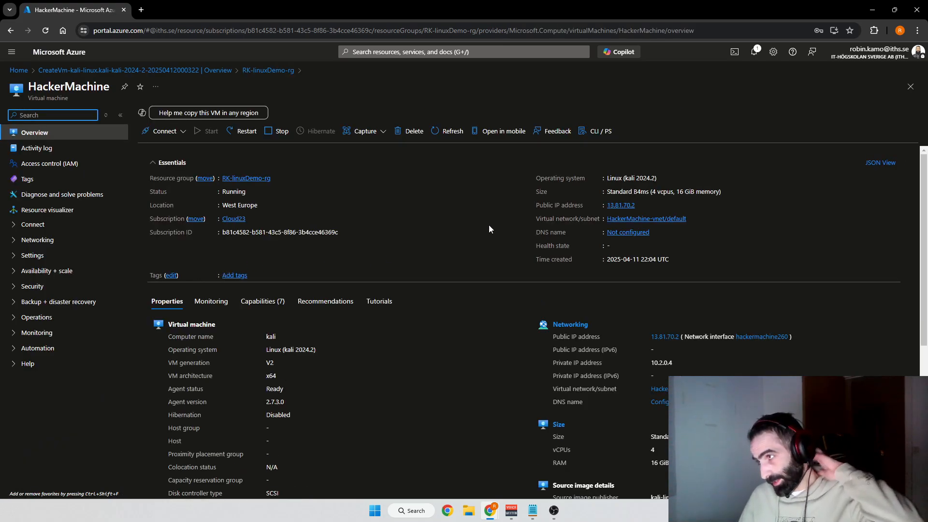
mouse_move(639, 207)
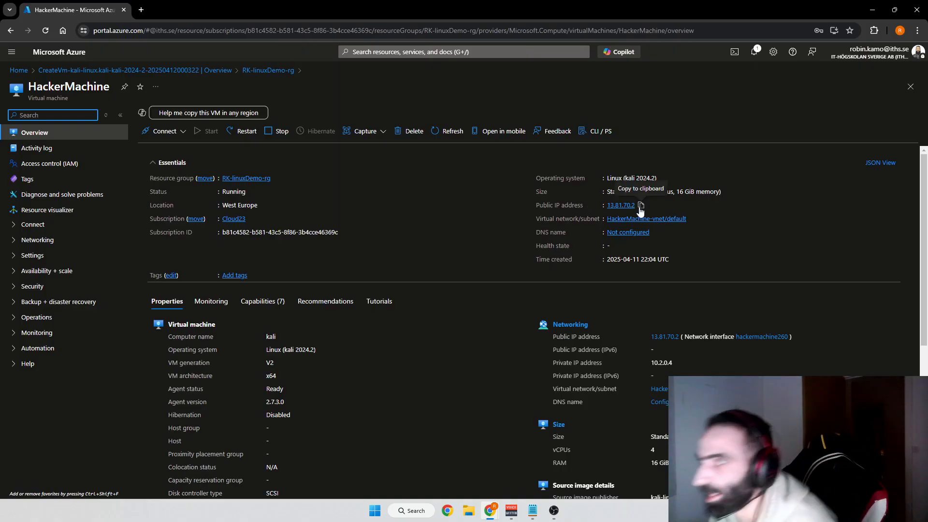
left_click(639, 205)
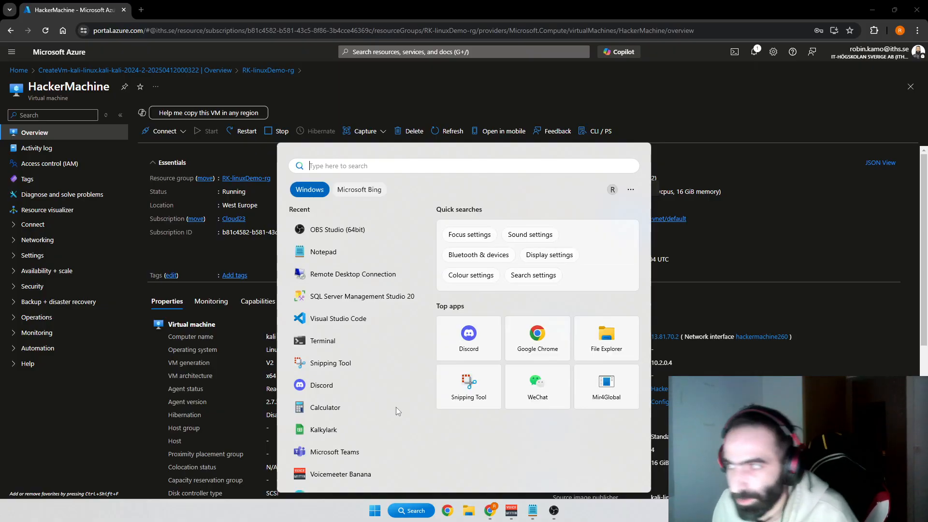
Launch Command Prompt from Windows search.
type("c")
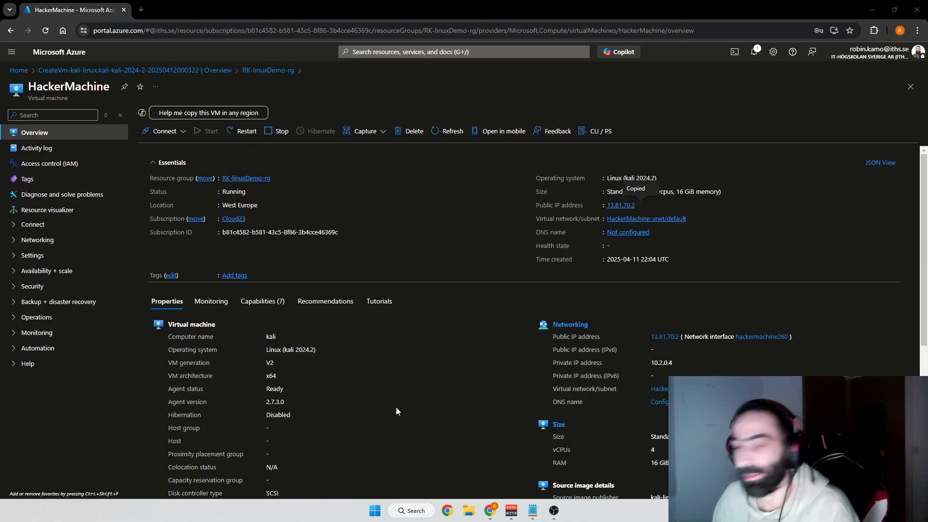
left_click(562, 510)
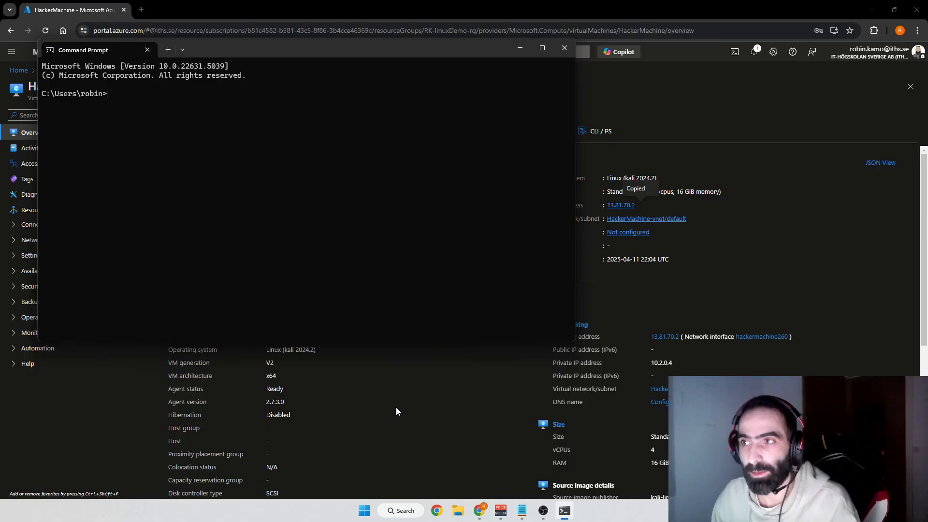
mouse_move(476, 256)
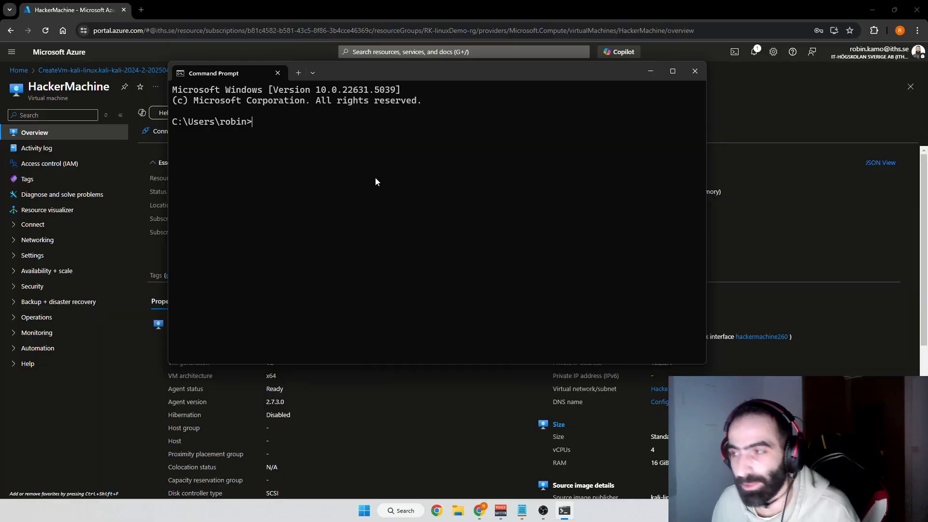
SSH as kakashidota to 13.81.70.2, accept the host key and log in with the password.
type("ssh kak")
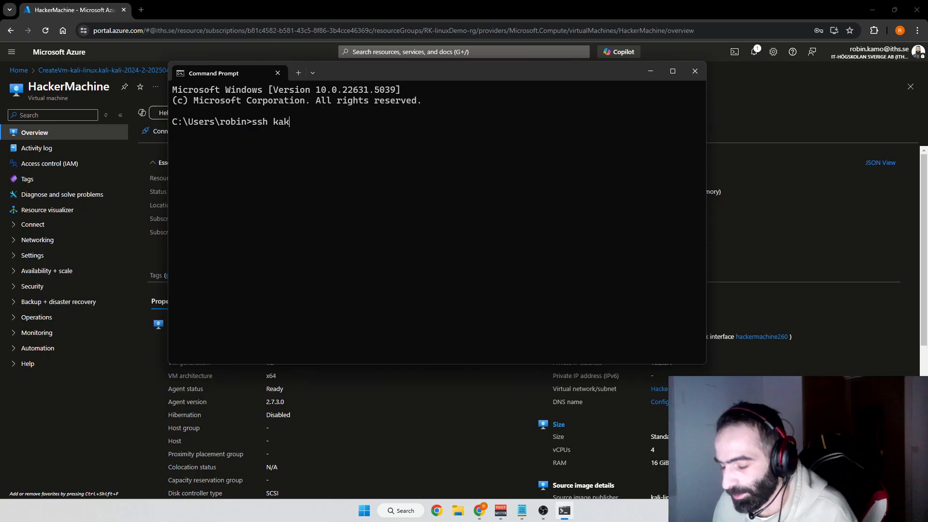
type("ashidota@13.81.70.2")
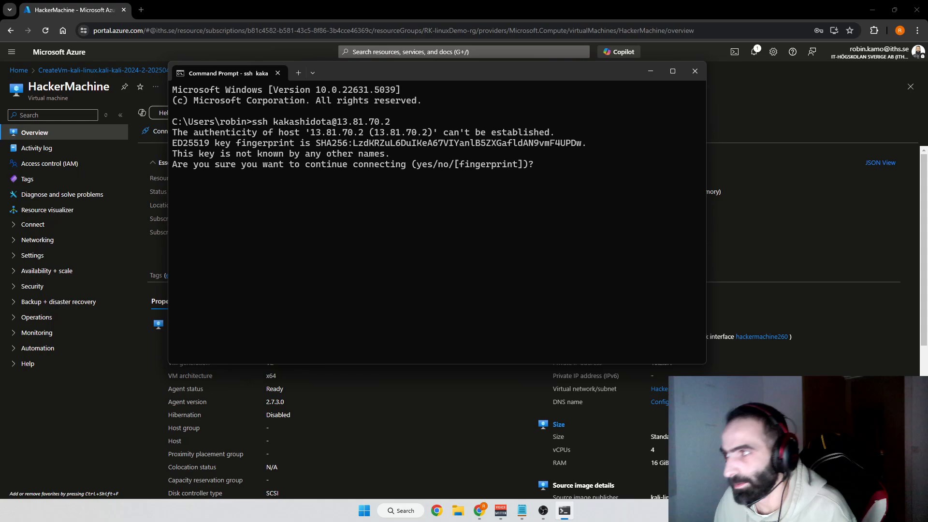
type("yes")
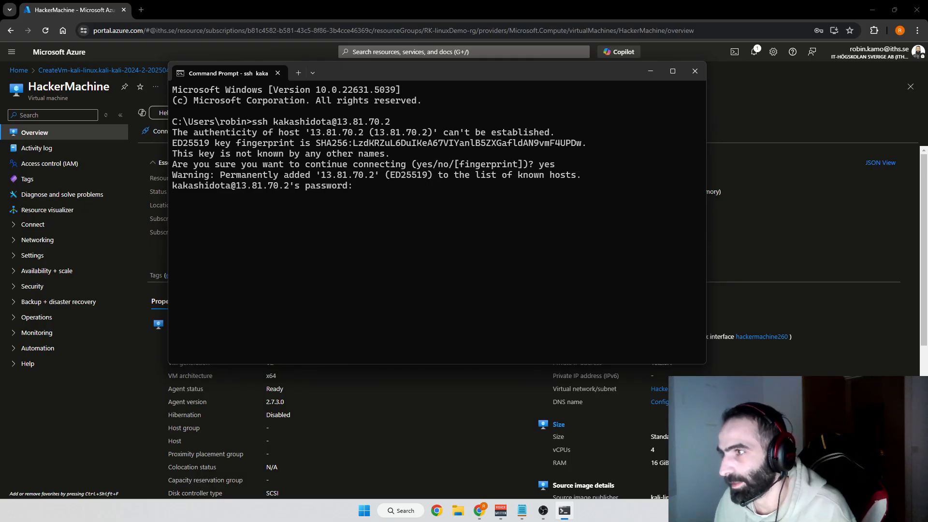
key("Return")
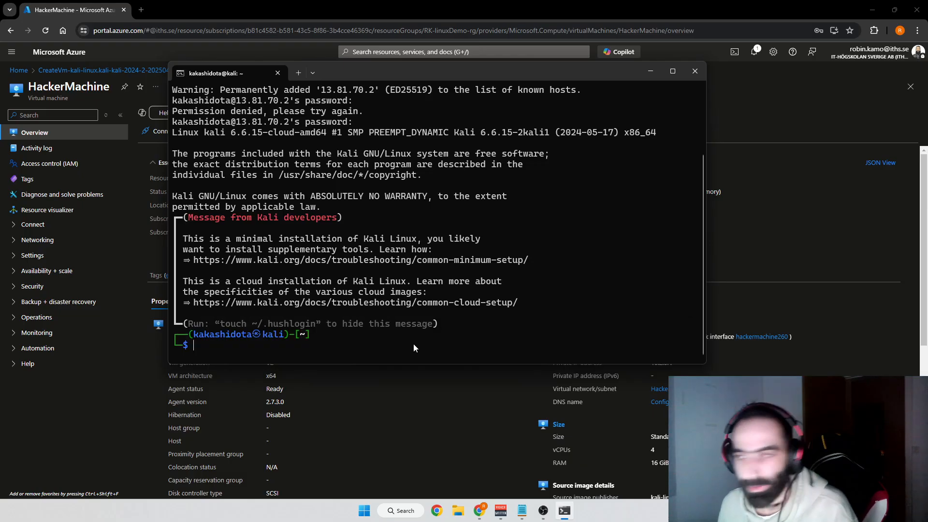
Move the Command Prompt window to a better position on screen.
left_click_drag(414, 73, 483, 83)
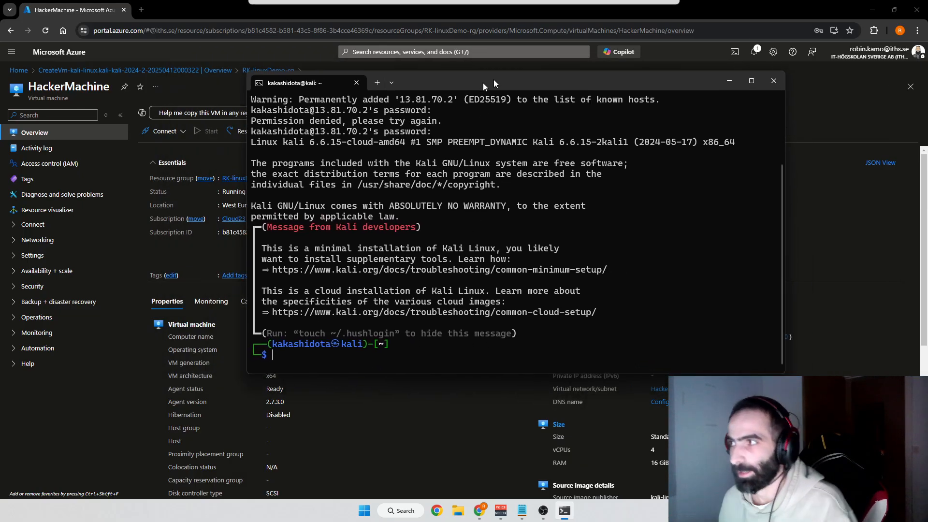
left_click_drag(483, 83, 465, 94)
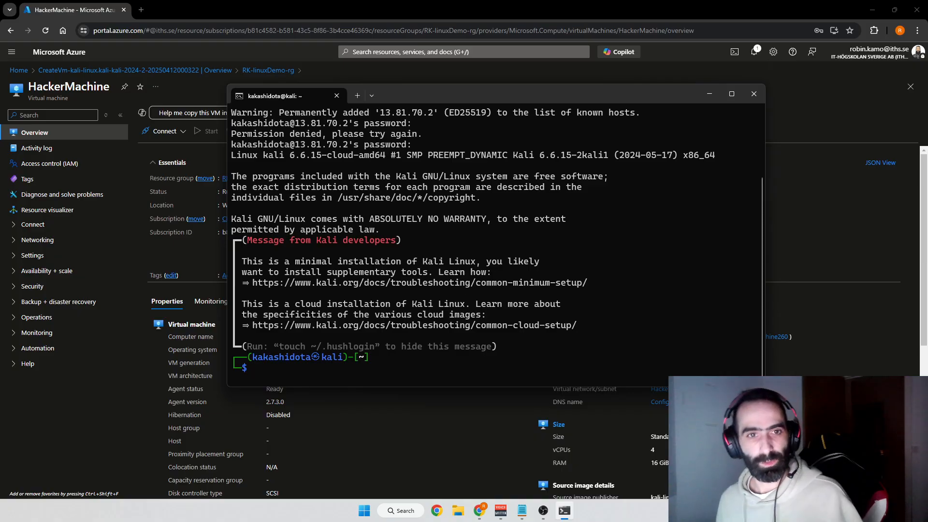
mouse_move(279, 377)
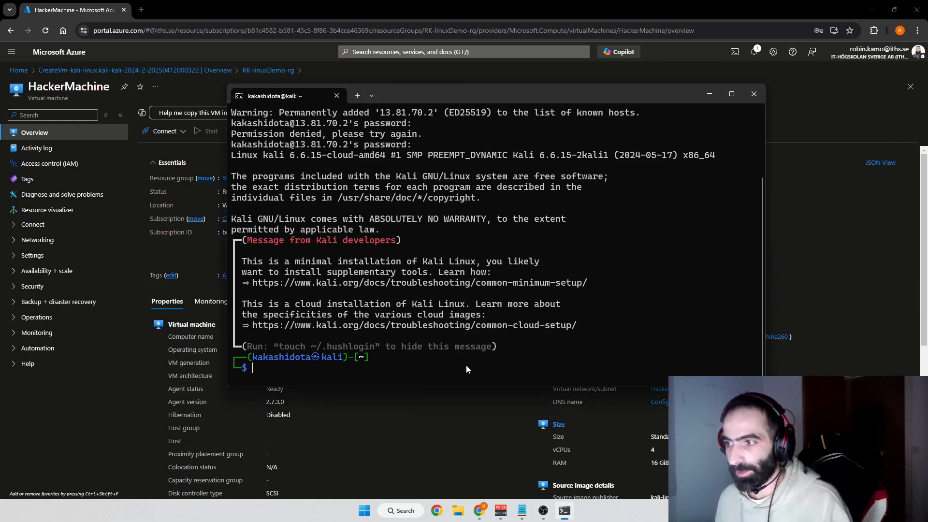
Enter the command 'sudo apt update && sudo apt upgrade -y' without running it yet.
type("s")
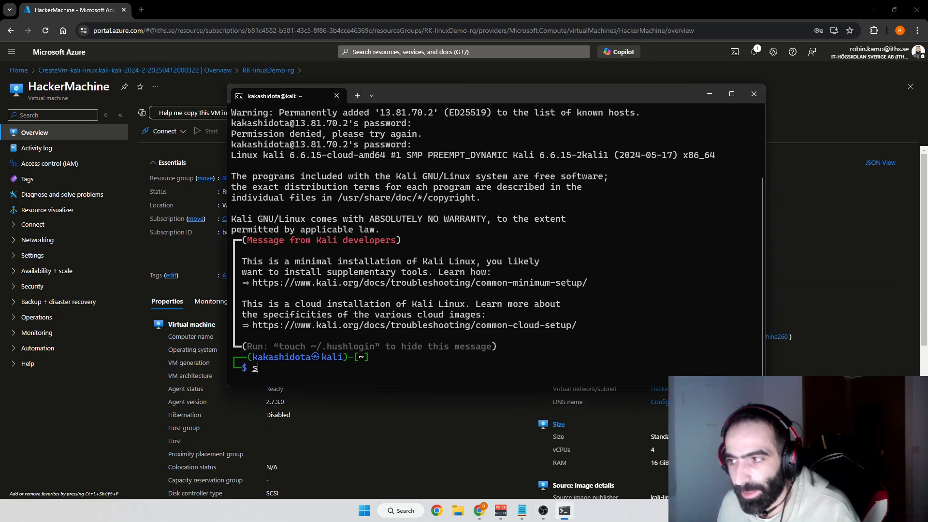
type("udo apt u")
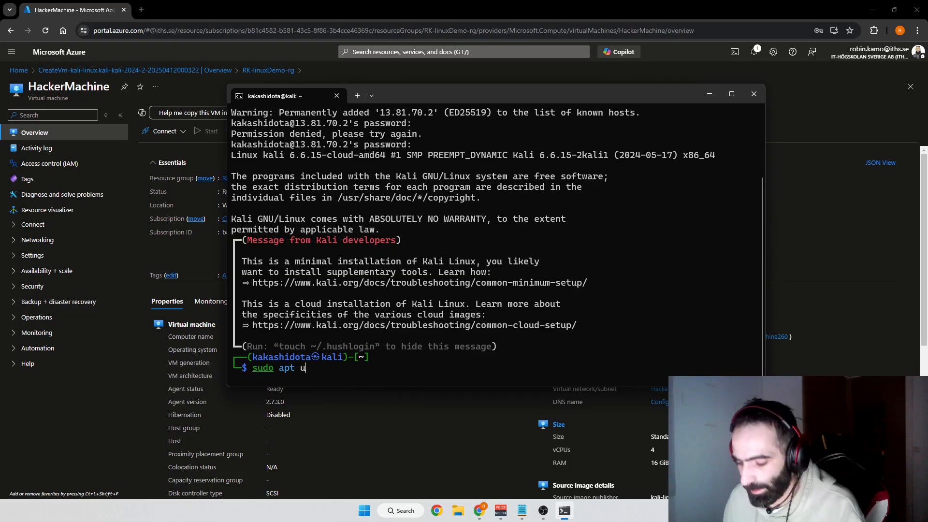
type("pdate && s")
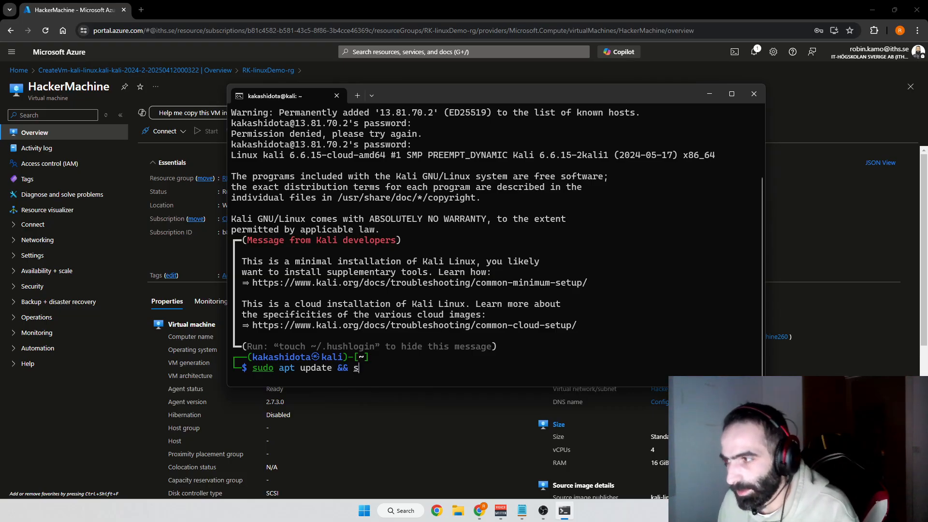
type("sudo apt upg")
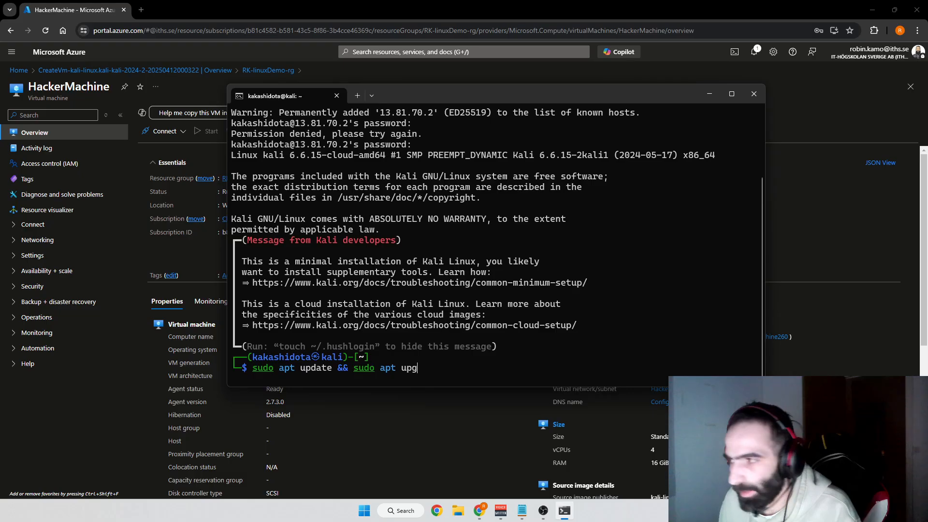
type("rade -y")
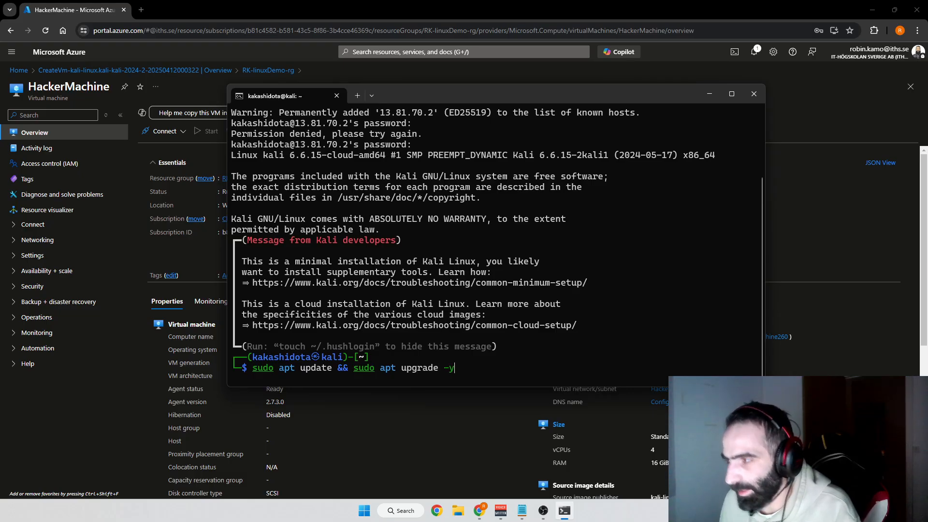
Run the update and upgrade, keeping the locally installed sshd_config version.
key("Return")
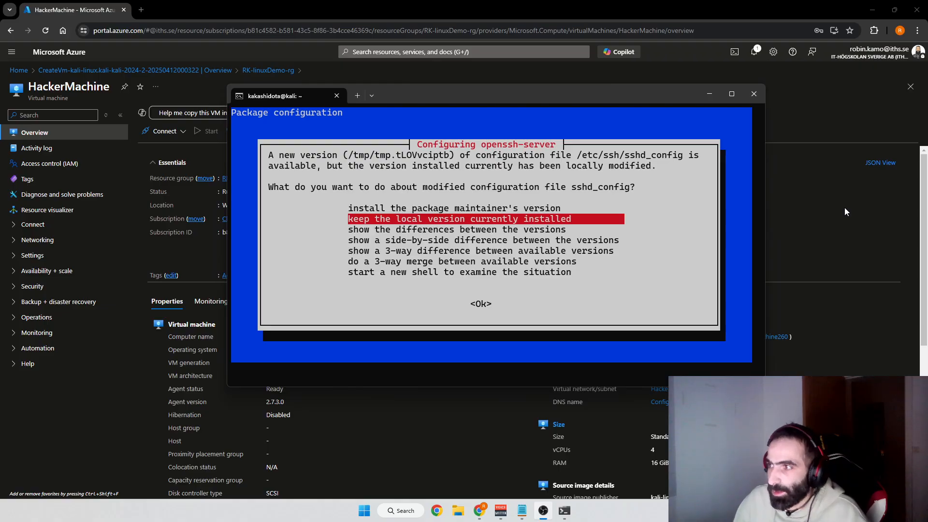
key("Up")
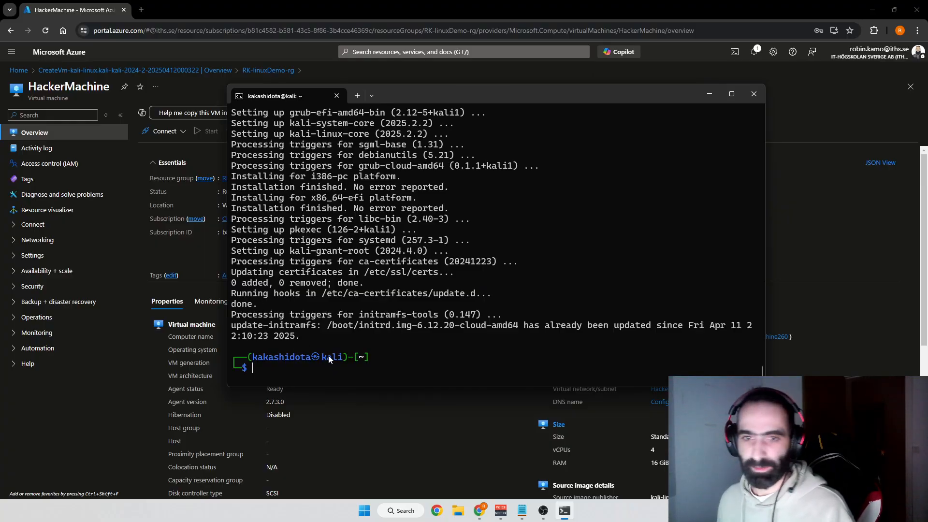
Run 'sudo apt install -y kali-dekstop-xfce', which fails on the misspelled package name.
type("sudo apt update && sudo apt upgrade -y")
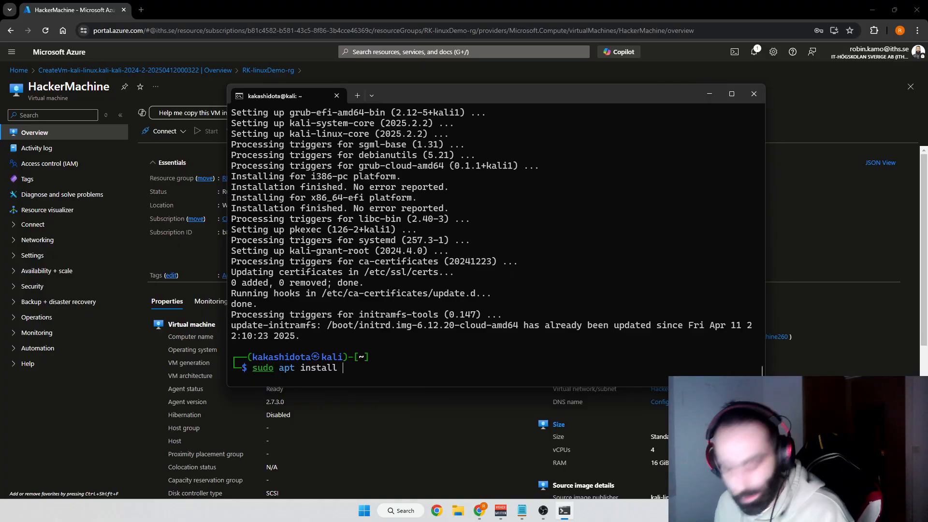
type("-y kal")
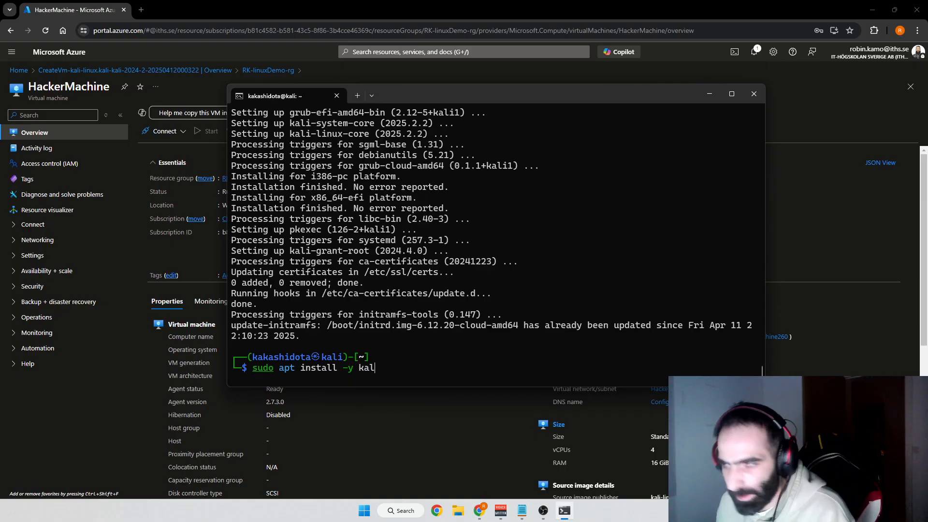
type("i-dekstop")
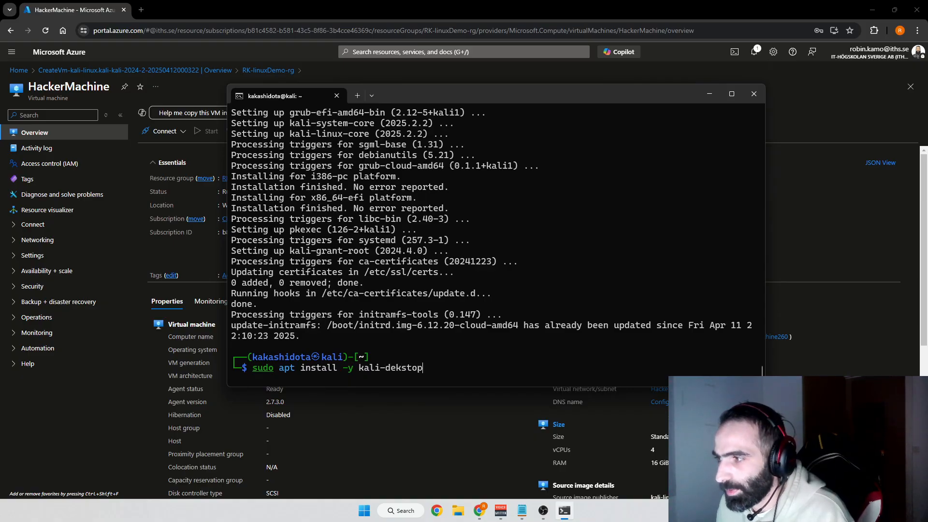
type("-xfce")
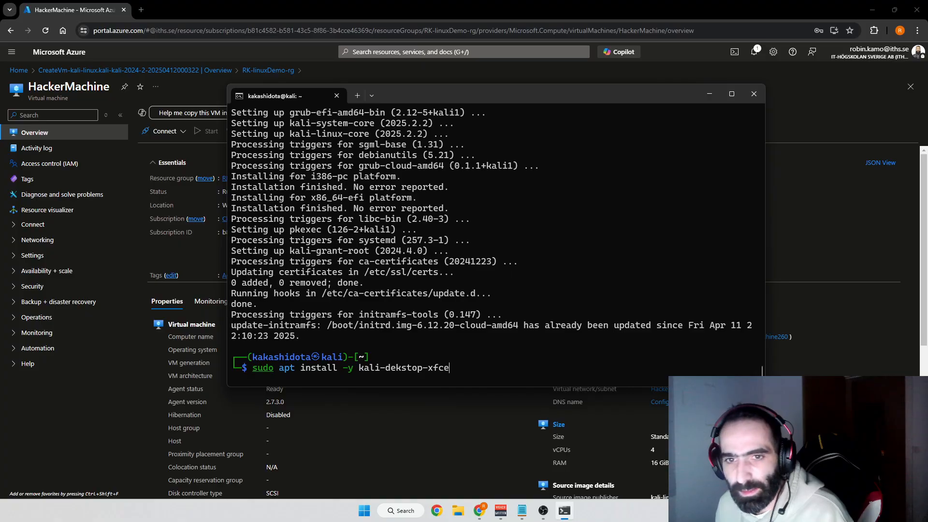
key("Return")
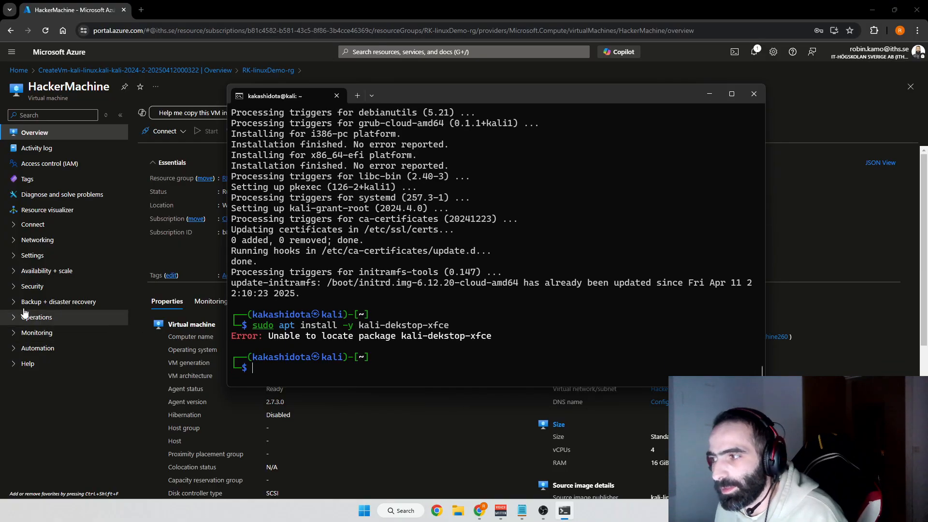
Rerun the install with the corrected kali-desktop-xfce name and accept the English (US) keyboard layout.
type("sudo apt install -y kali-dekstop-xfce")
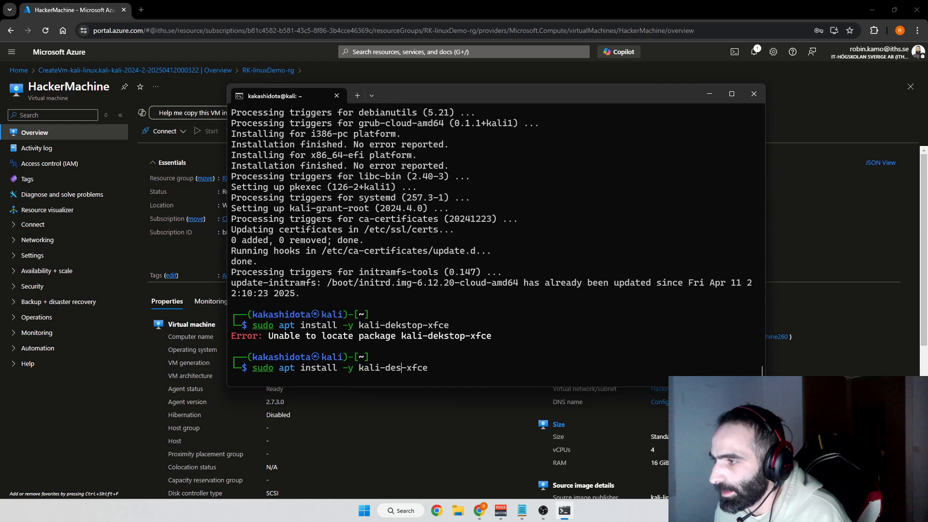
key("Return")
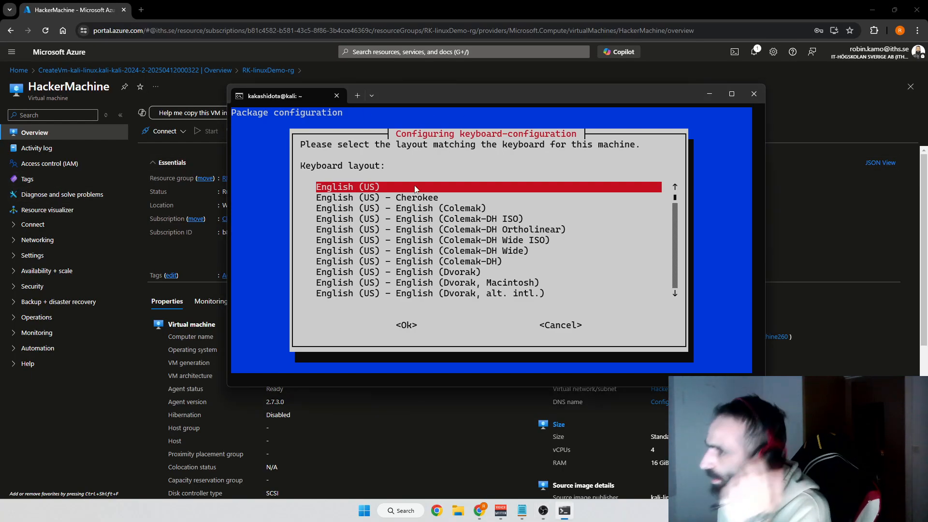
left_click(406, 325)
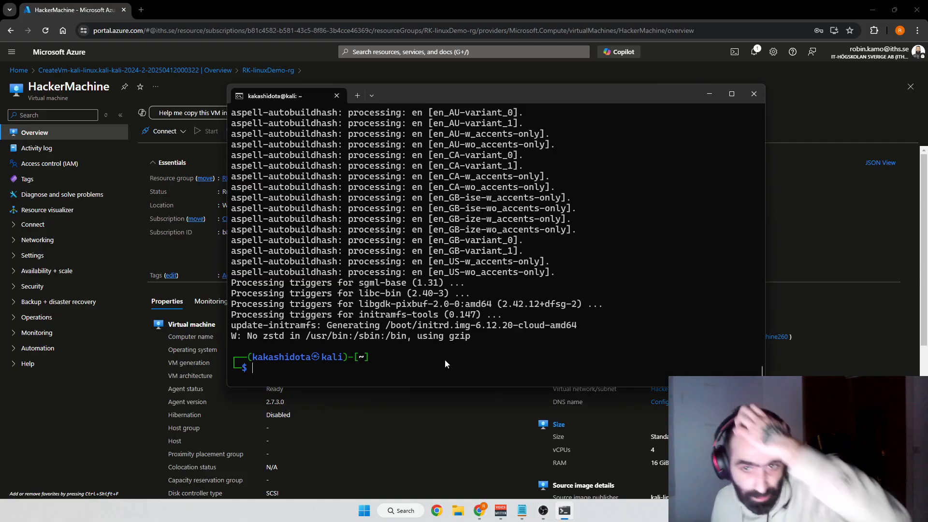
mouse_move(428, 373)
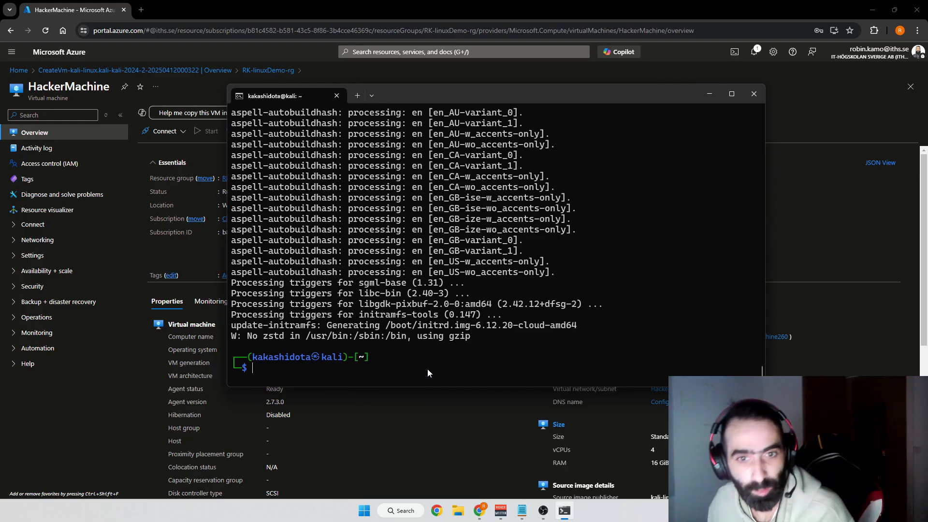
Run sudo apt install -y to install the xrdp remote desktop server on the Kali VM.
type("sudo apt install -y kali-desktop-xfce")
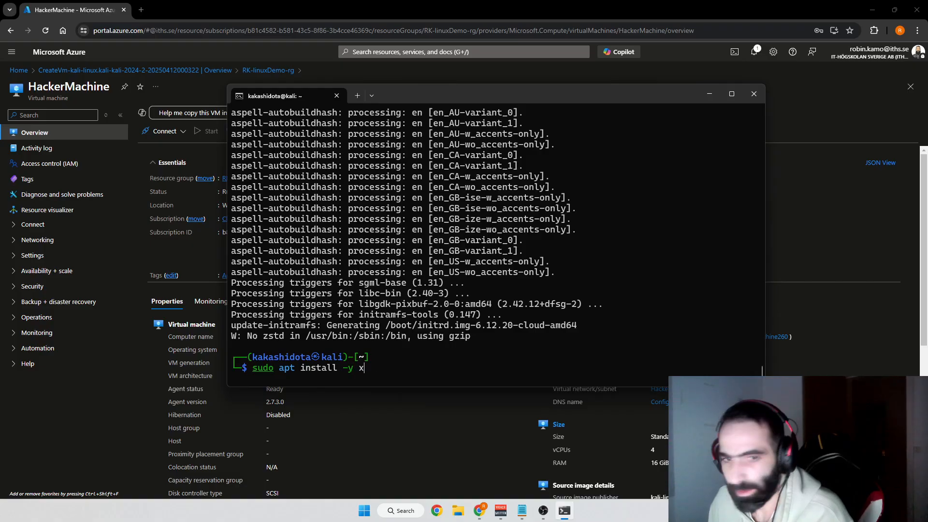
key("Return")
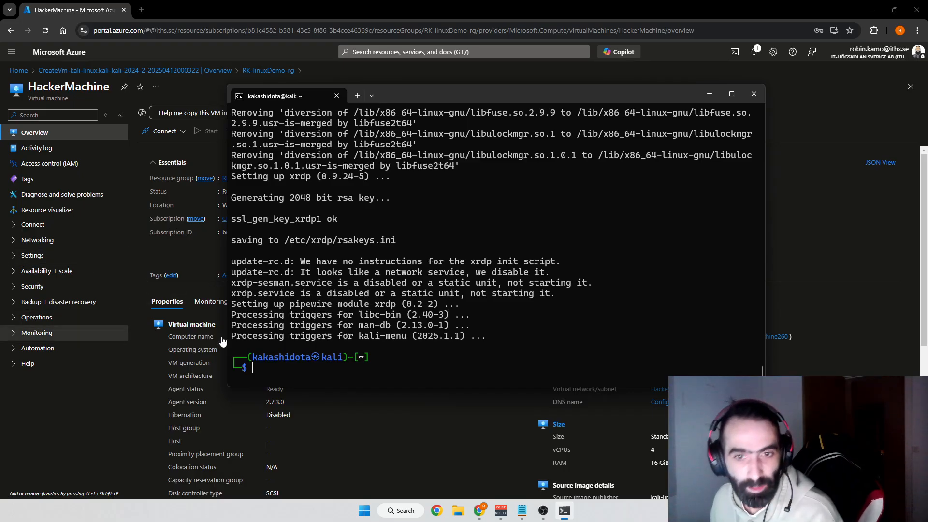
Start the xrdp service and enable it at boot with systemctl.
type("sudo apt install -y xrdp")
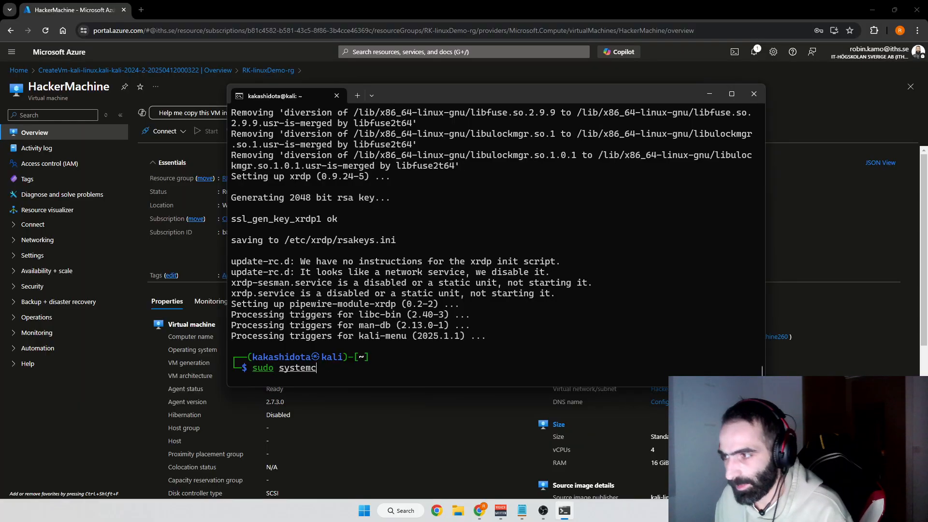
type("tl start")
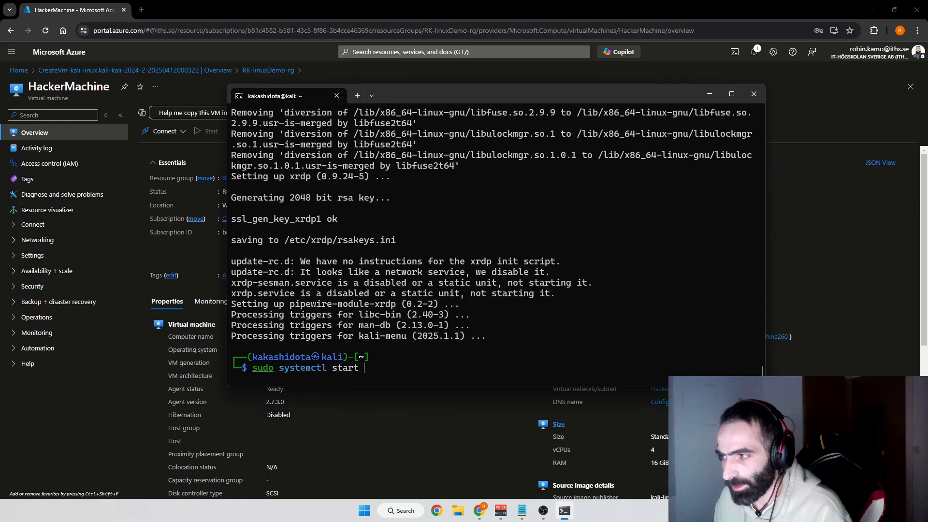
type("xrdp")
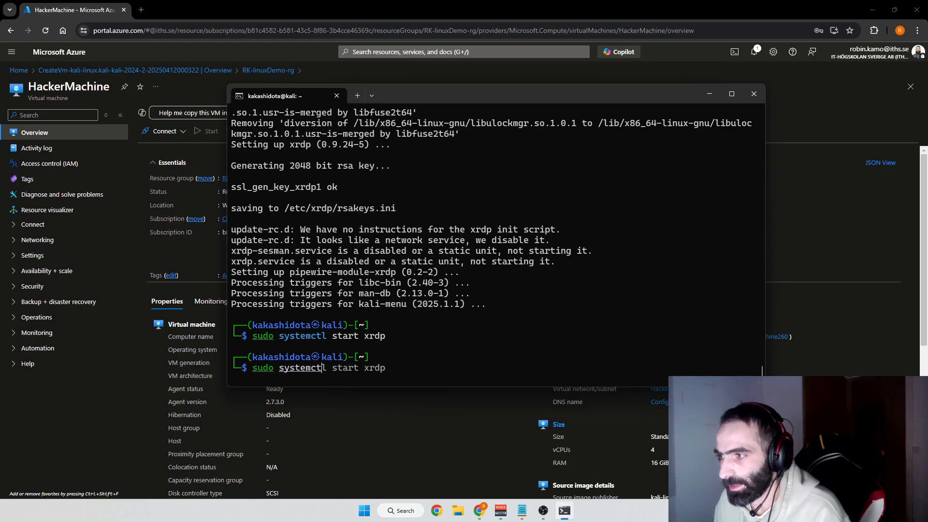
type("enable xr")
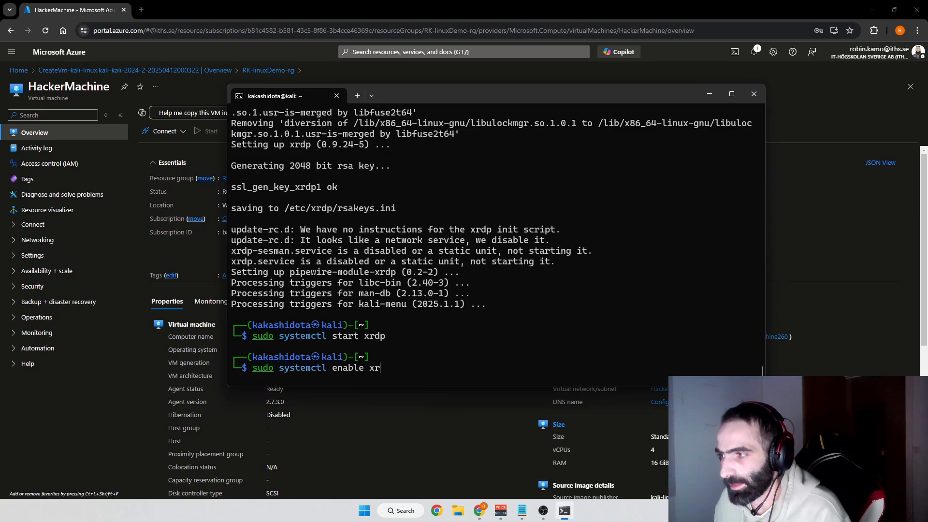
key("Return")
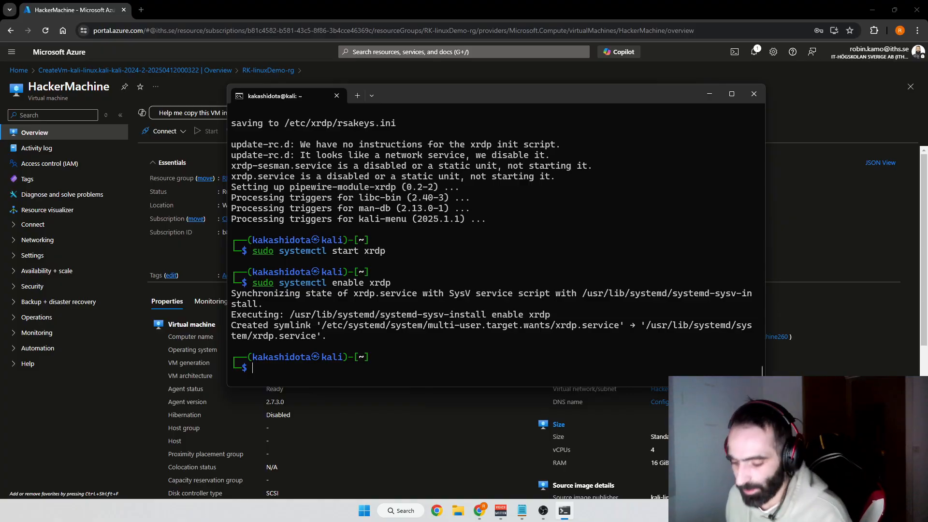
Add the xrdp user to the ssl-cert group with sudo adduser.
type("sudo apt install -y xrdp")
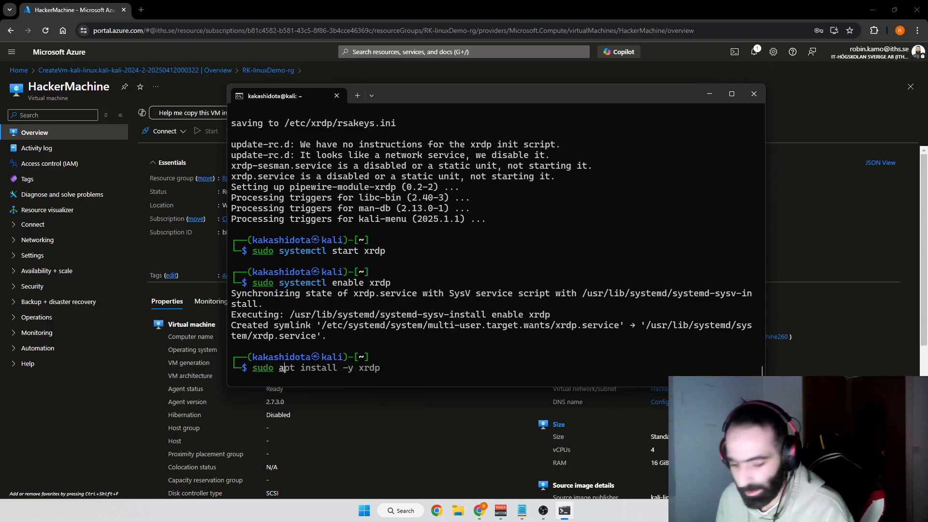
type("sudo adduser s")
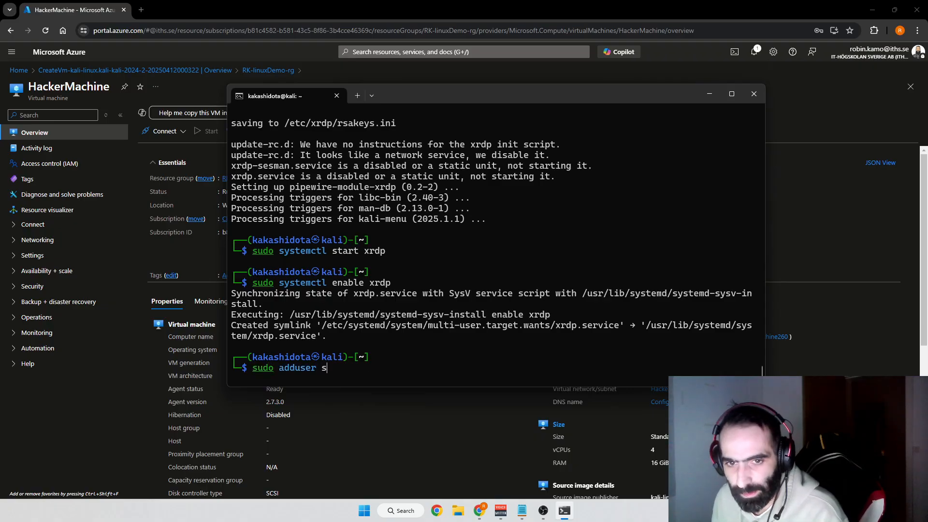
type("rdp")
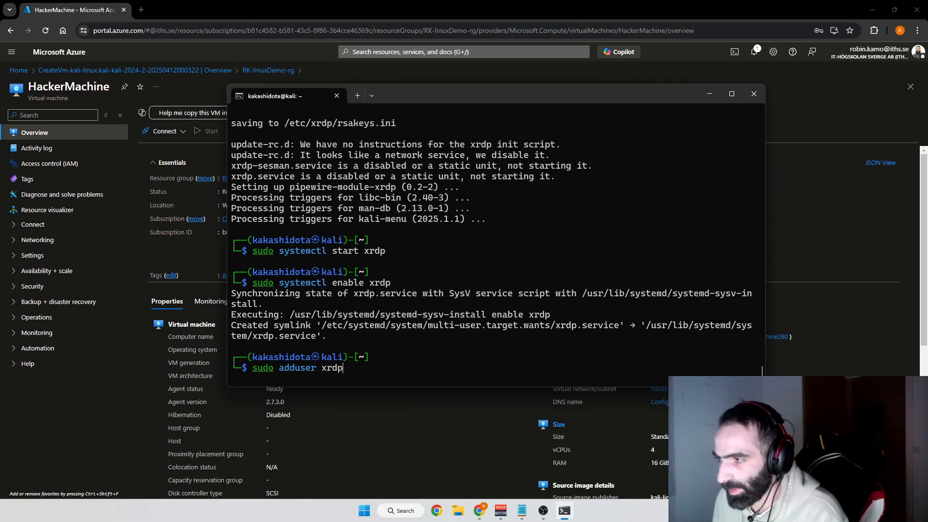
type("ssl")
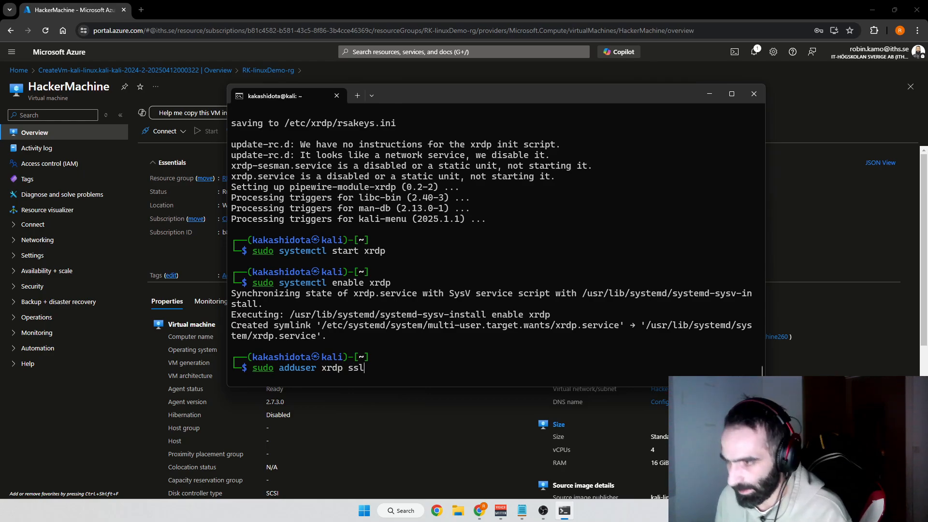
key("Return")
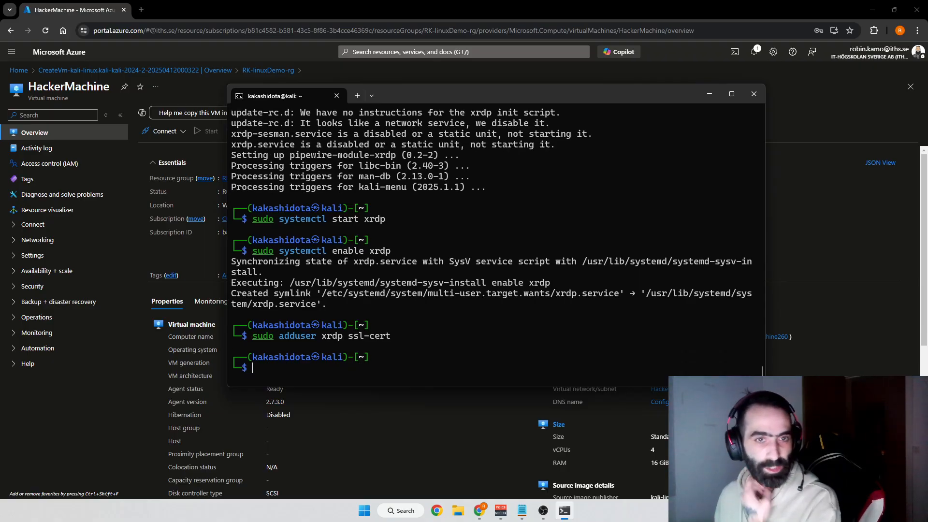
mouse_move(172, 234)
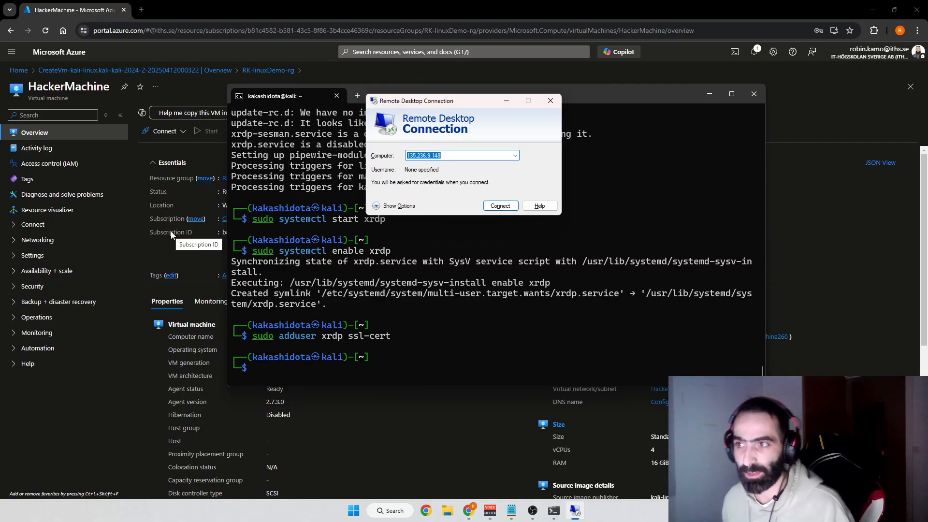
mouse_move(125, 361)
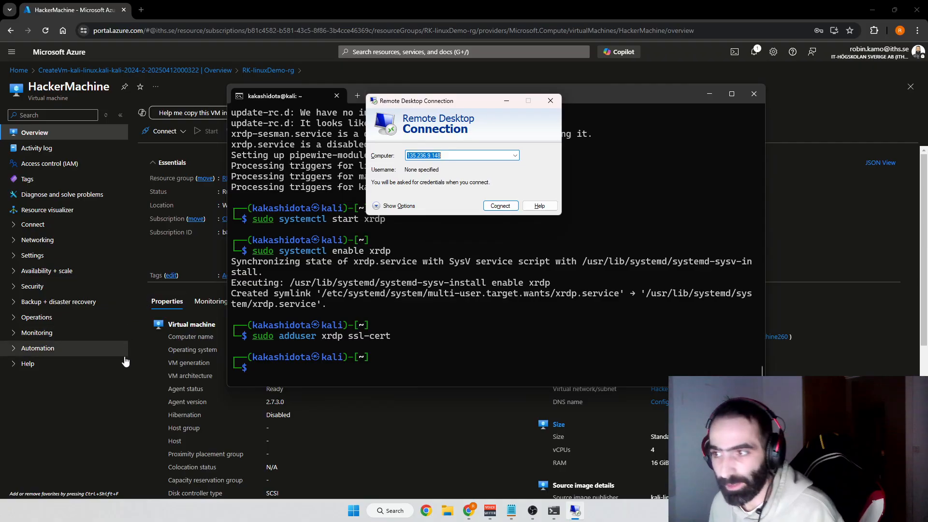
Show the inbound security rules of HackerMachine-nsg in the RK-linuxDemo-rg resource group.
left_click(268, 69)
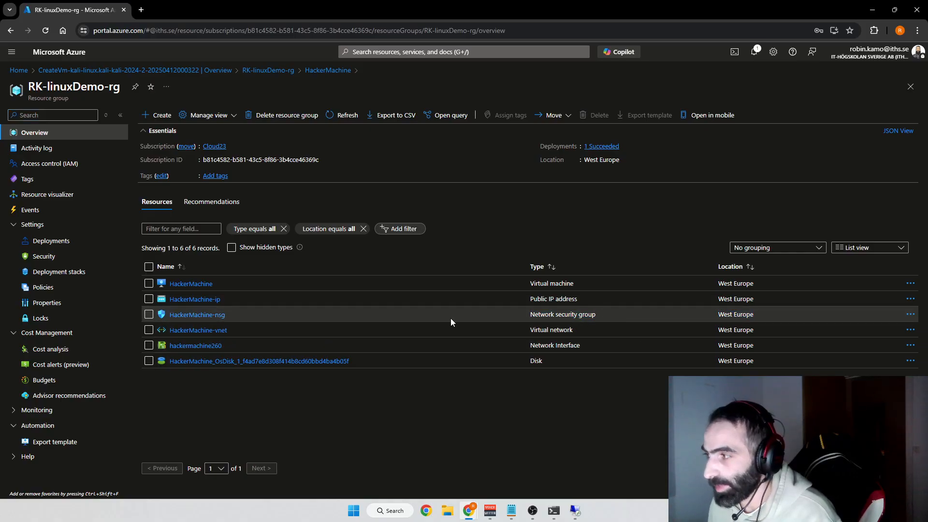
left_click(196, 314)
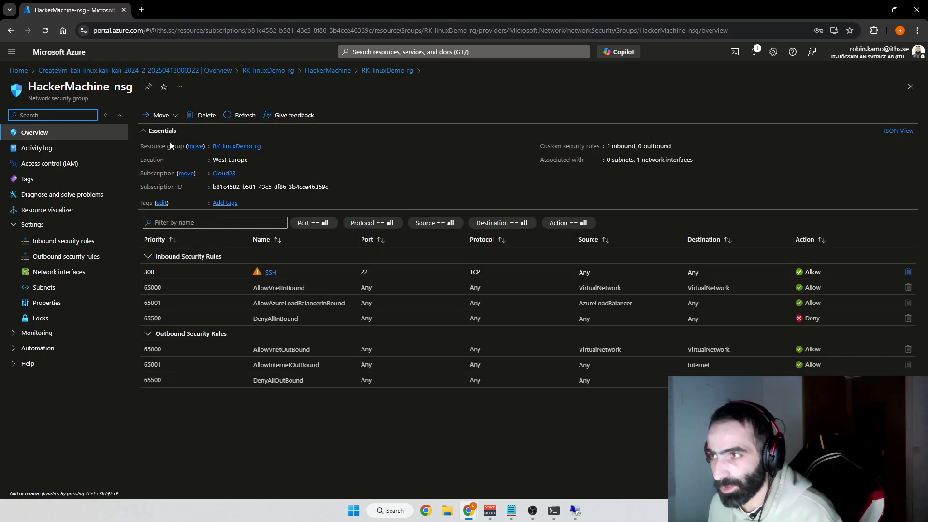
left_click(64, 240)
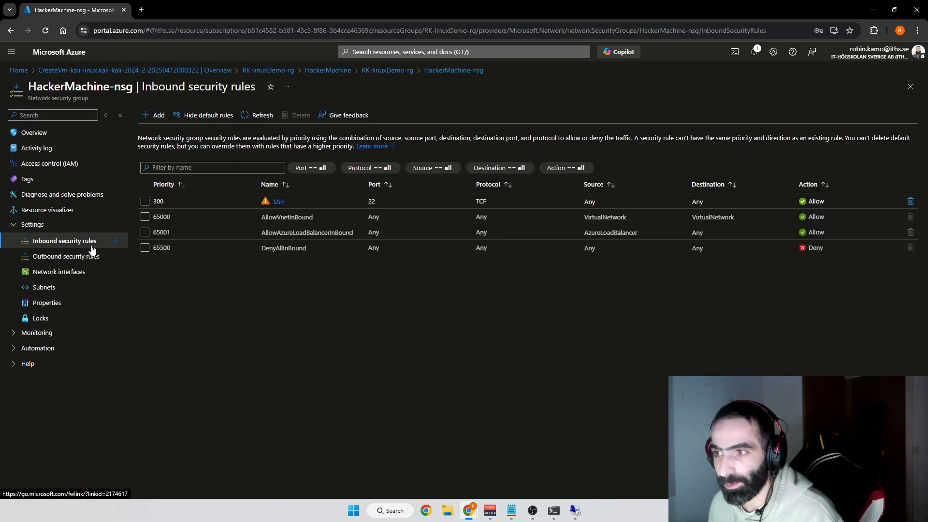
Add an inbound rule with service RDP (TCP 3389) to HackerMachine-nsg, then return to RK-linuxDemo-rg.
left_click(154, 115)
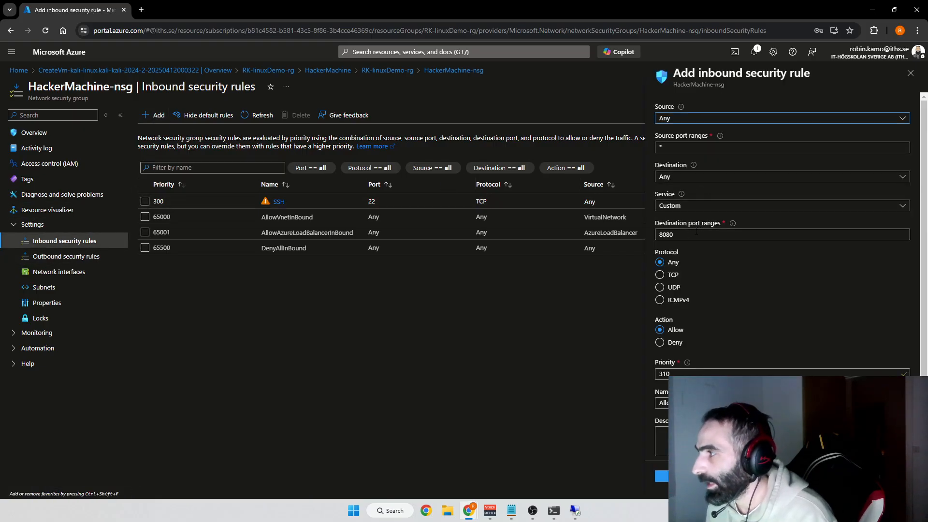
left_click(777, 205)
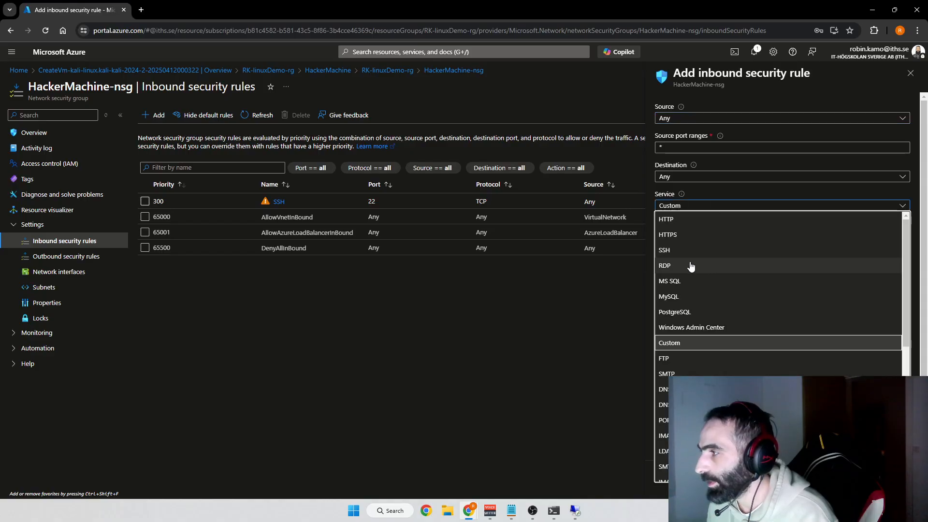
left_click(664, 265)
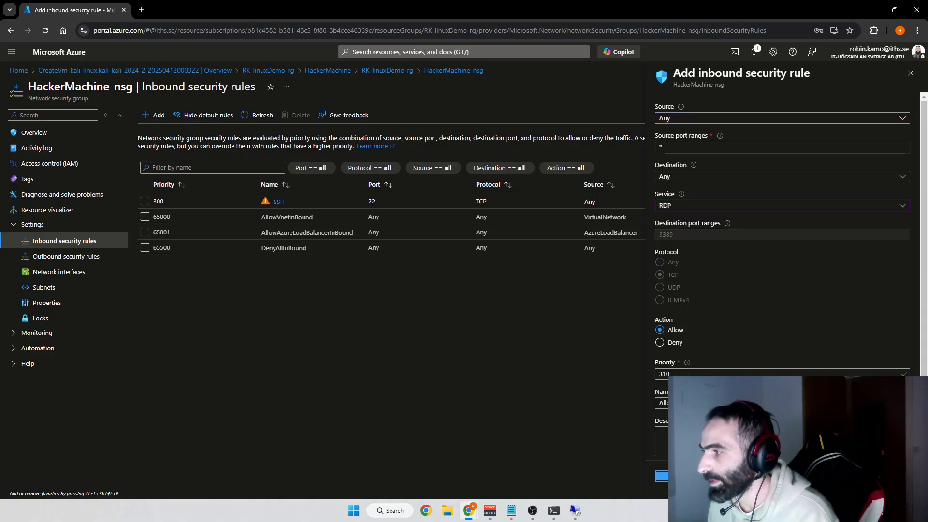
left_click(661, 476)
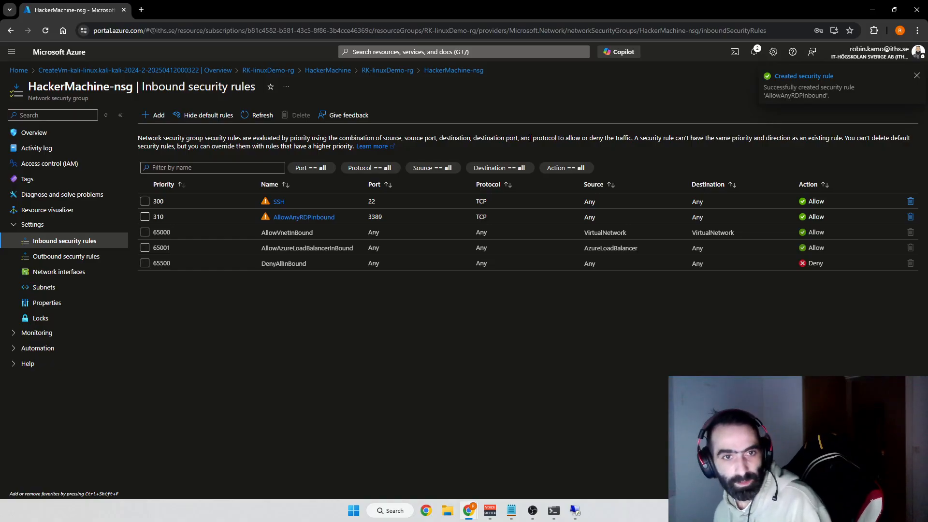
left_click(916, 76)
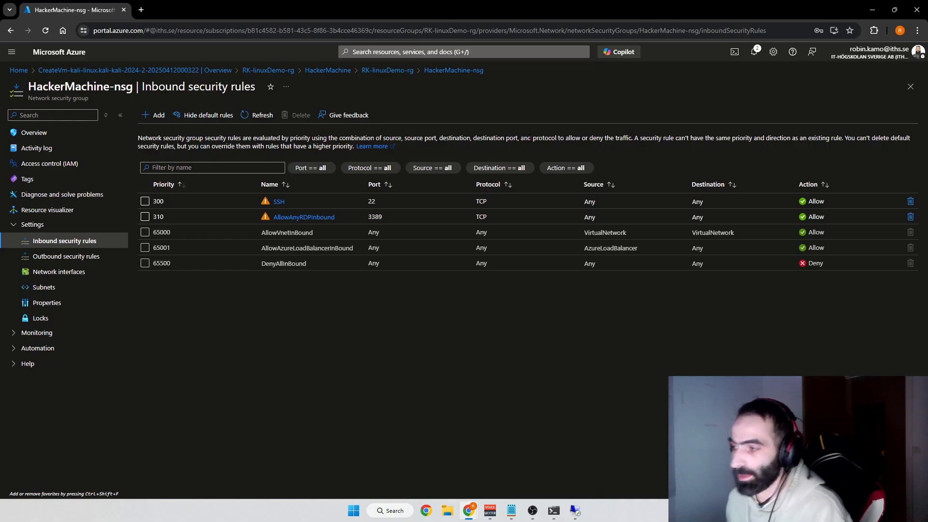
mouse_move(236, 69)
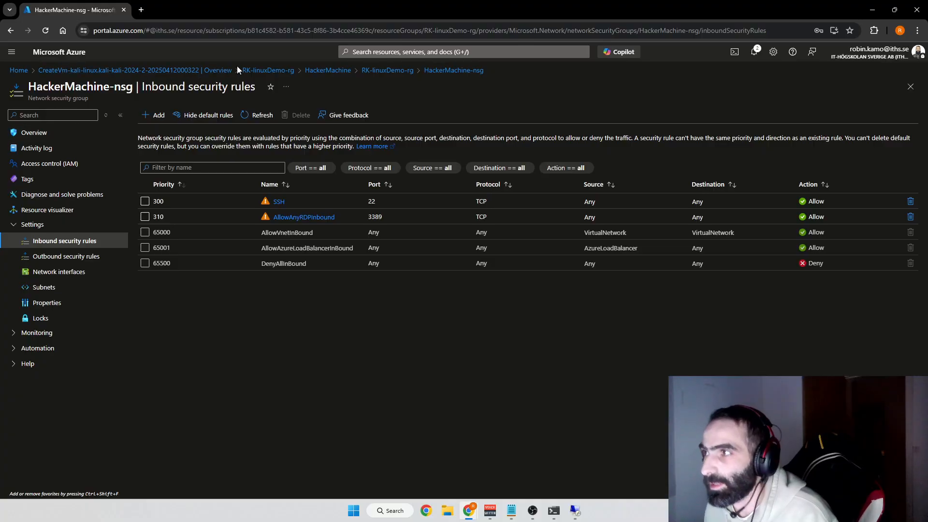
left_click(268, 70)
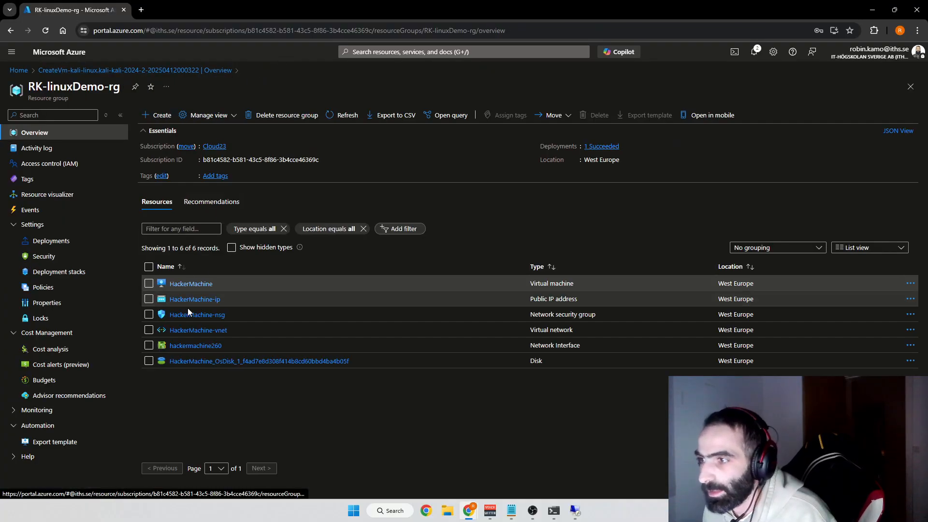
Copy the VM's public IP and connect Remote Desktop to 13.81.70.2.
left_click(190, 283)
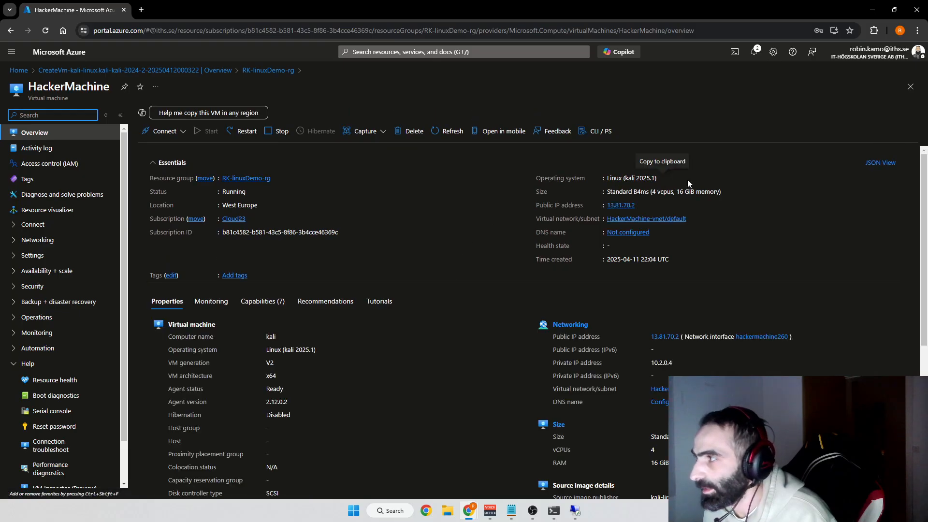
left_click(639, 204)
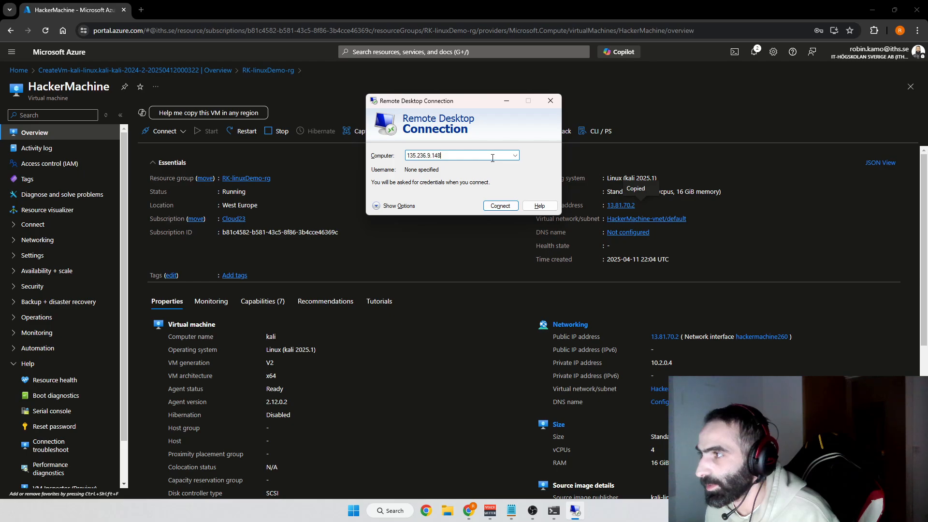
type("13.81.70.2")
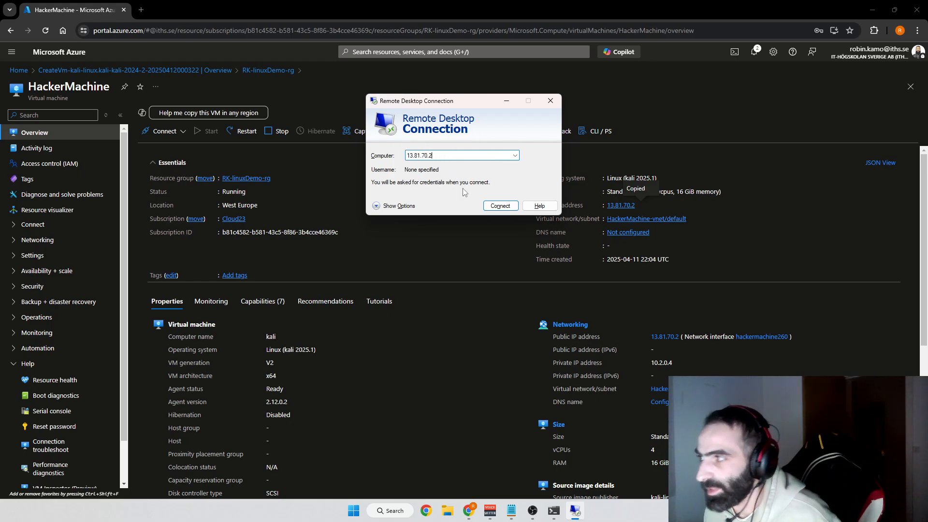
left_click(500, 205)
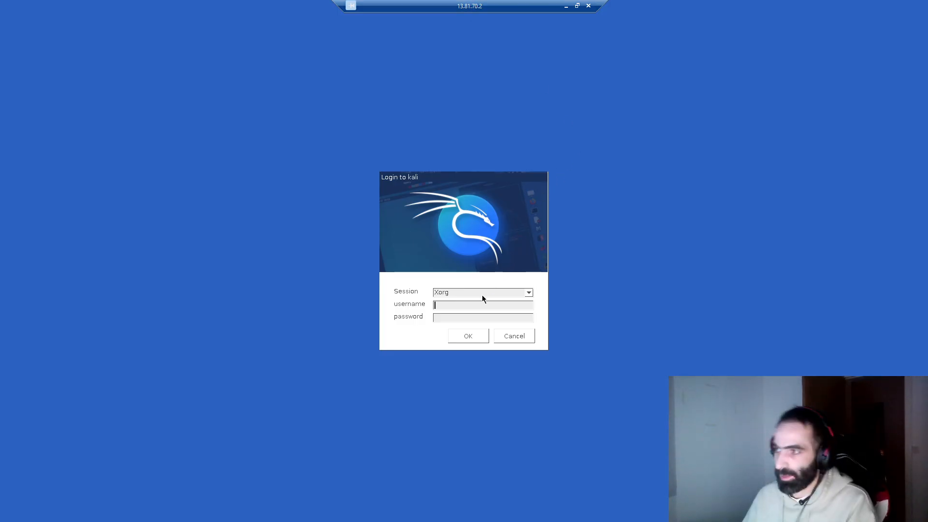
Log in to the xrdp session as kakashidota to reach the Kali XFCE desktop.
type("kakashidota")
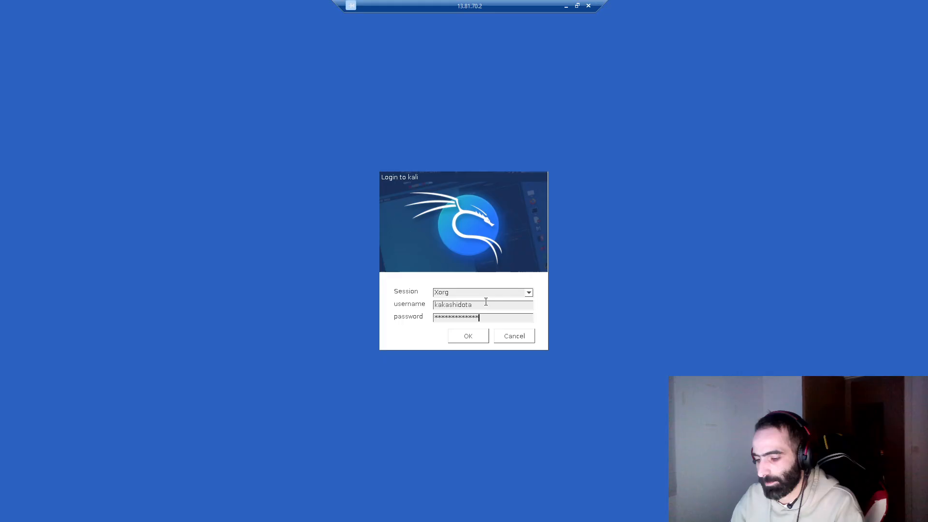
left_click(467, 336)
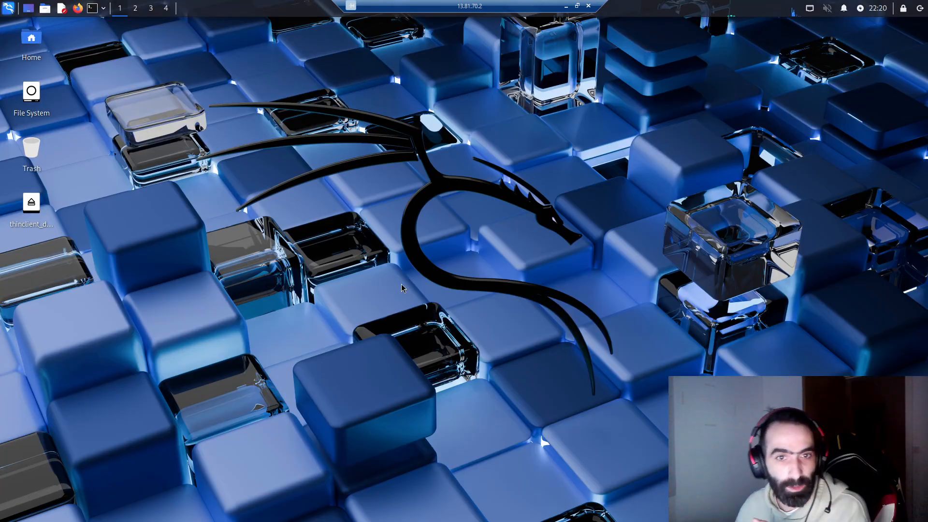
mouse_move(31, 202)
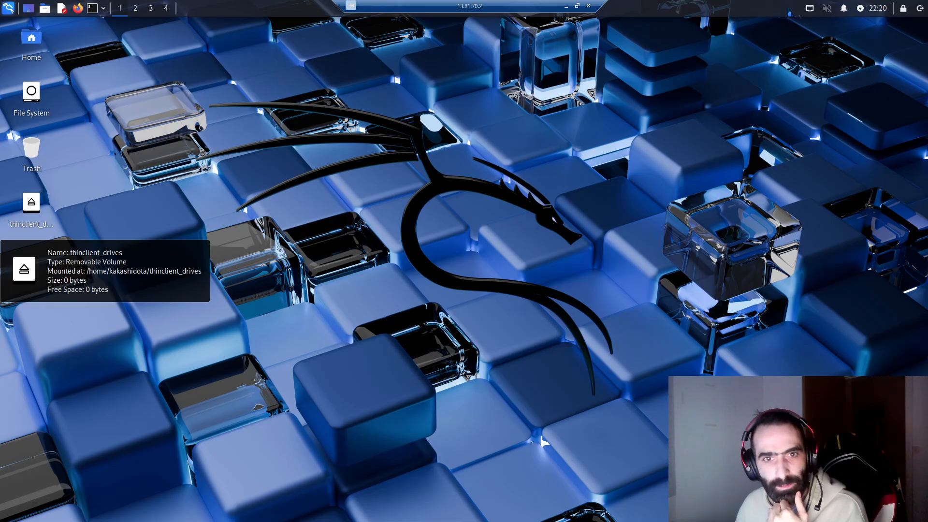
mouse_move(485, 191)
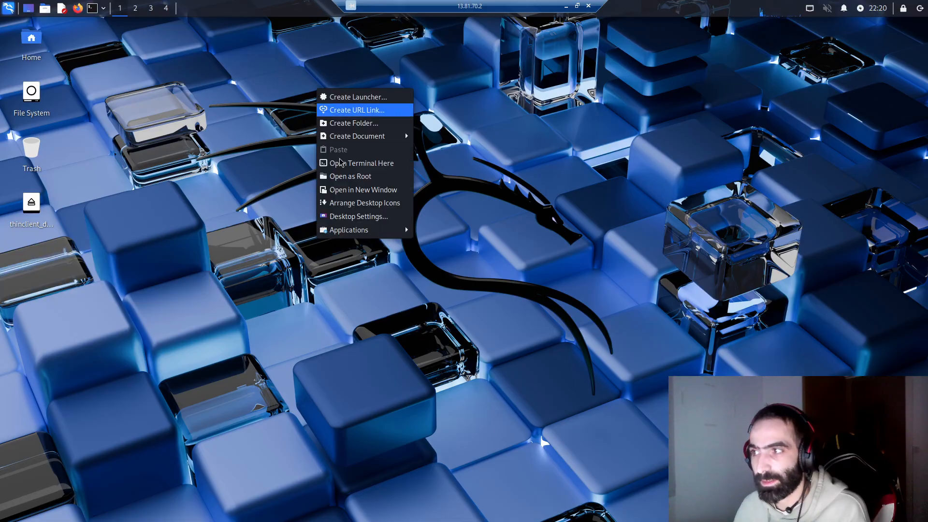
mouse_move(348, 230)
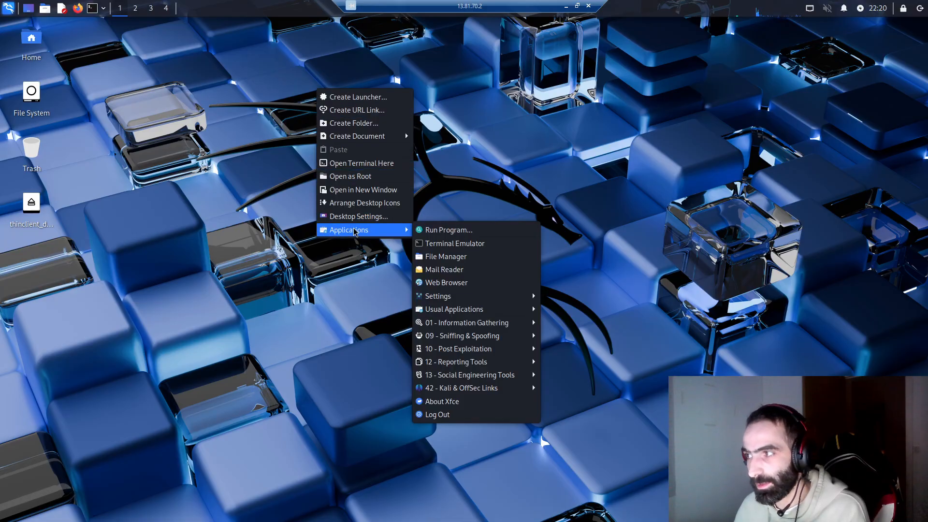
mouse_move(467, 322)
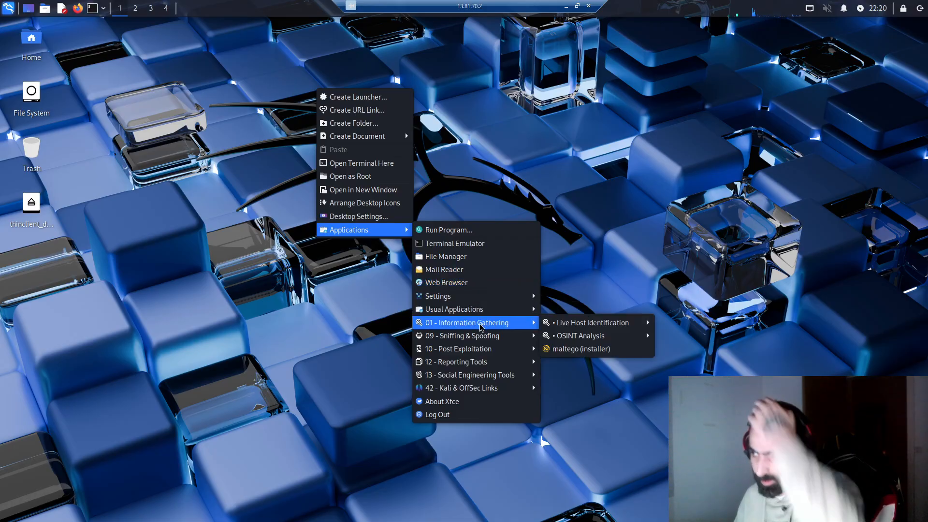
mouse_move(457, 349)
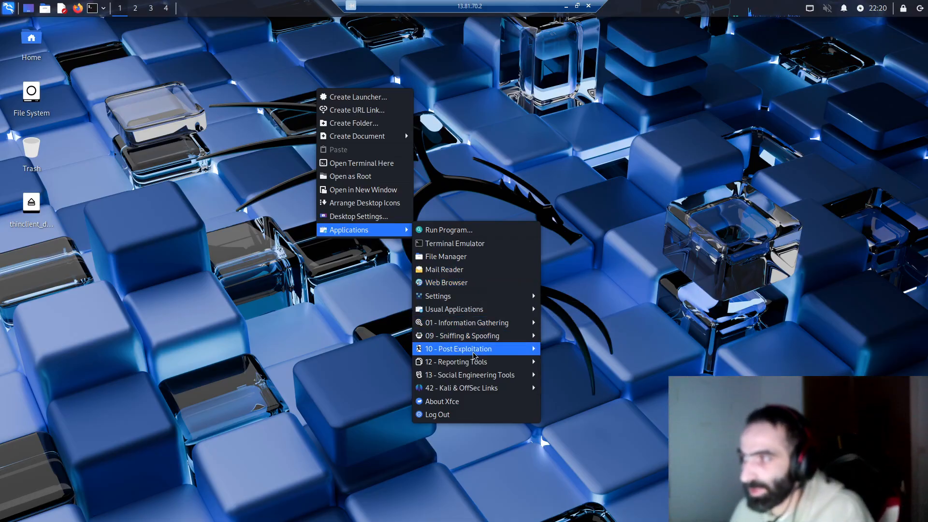
mouse_move(471, 375)
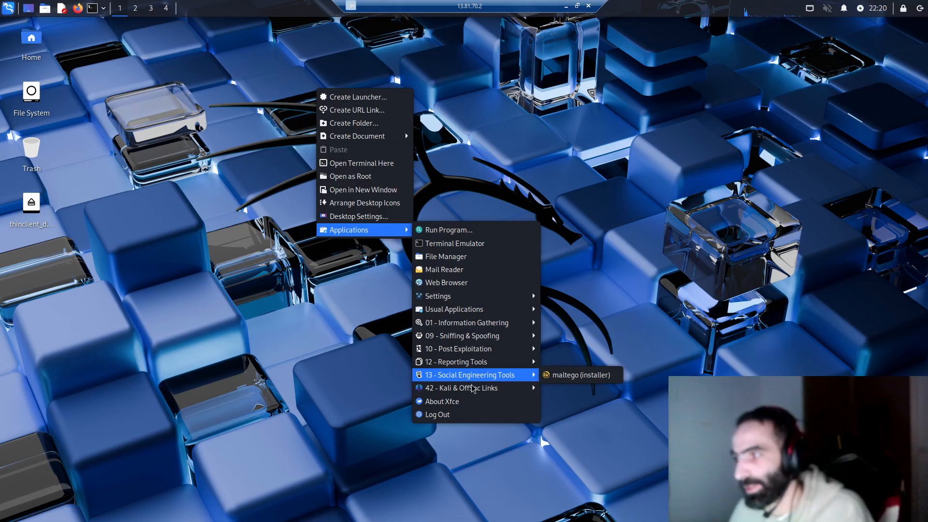
mouse_move(470, 322)
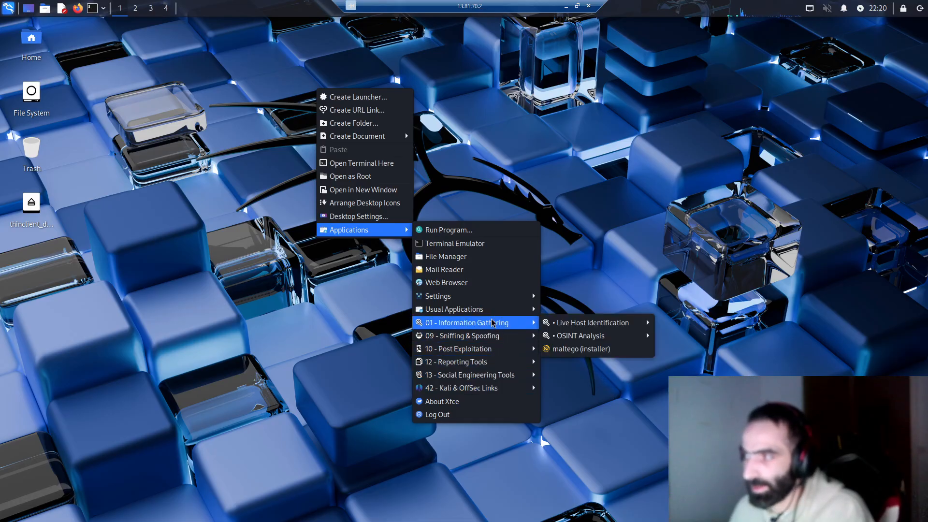
mouse_move(538, 297)
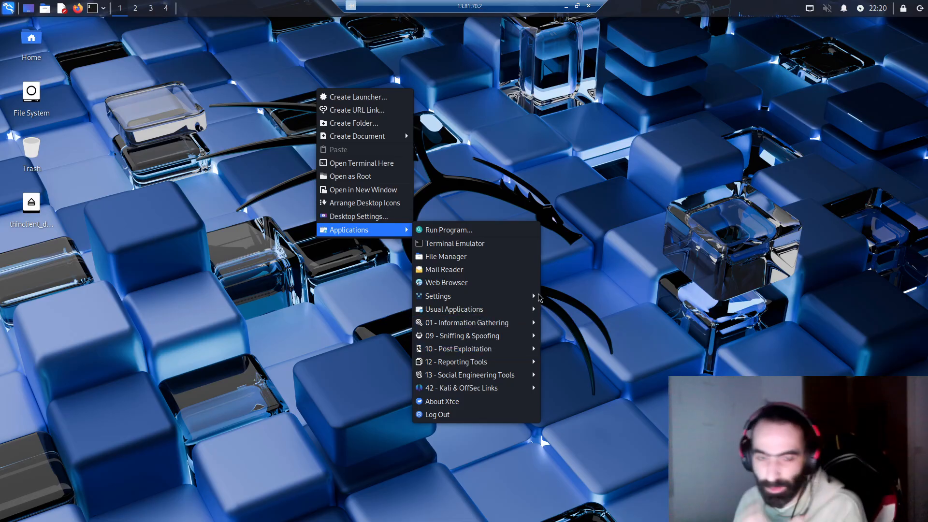
mouse_move(542, 190)
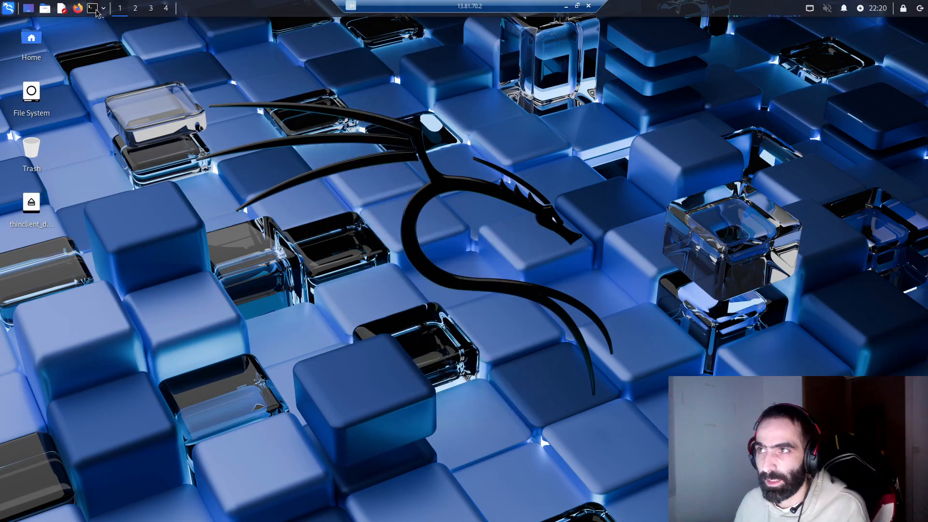
left_click(91, 8)
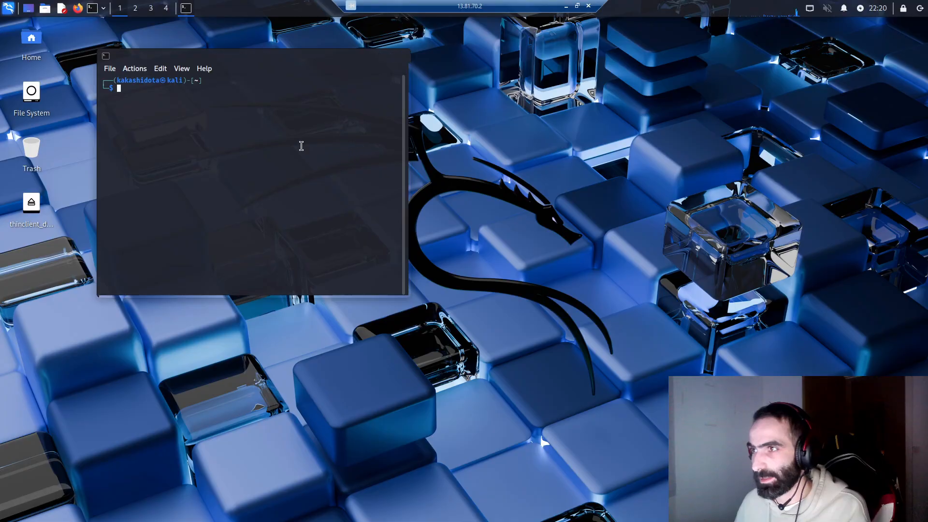
Maximize the terminal, run sudo apt install cmatrix and accept the guessed optimal character set.
left_click(577, 5)
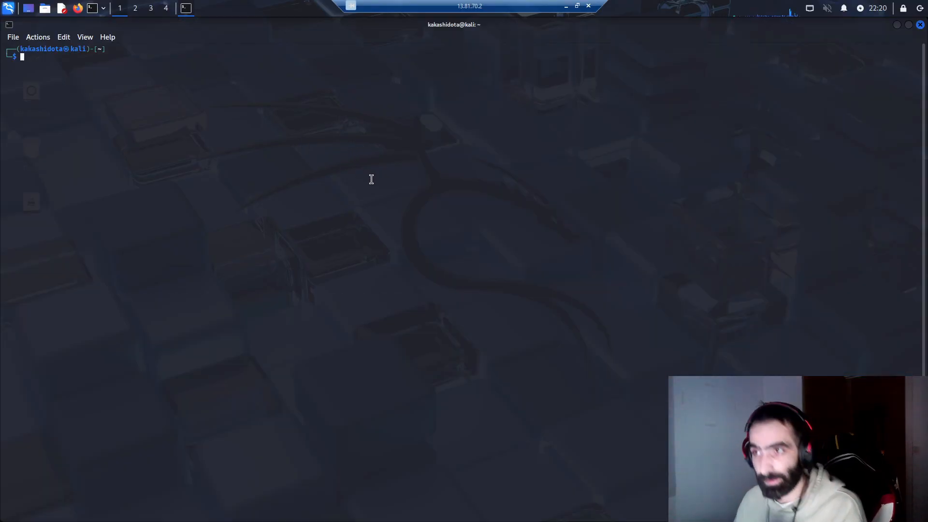
mouse_move(393, 201)
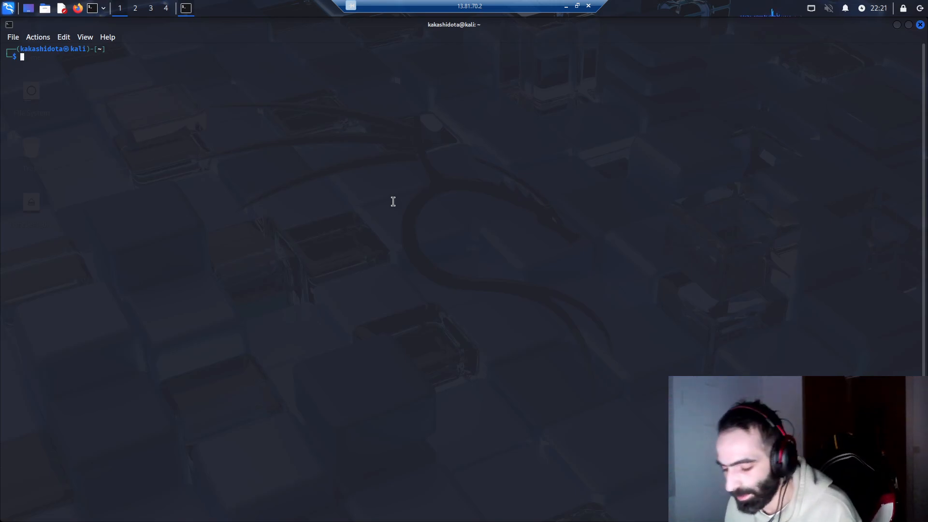
type("sudo apt install")
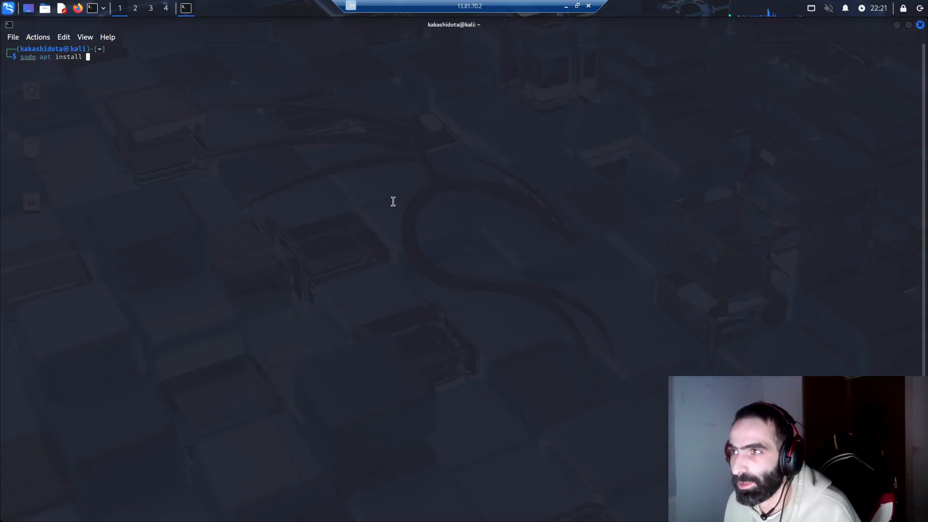
type("cmatr")
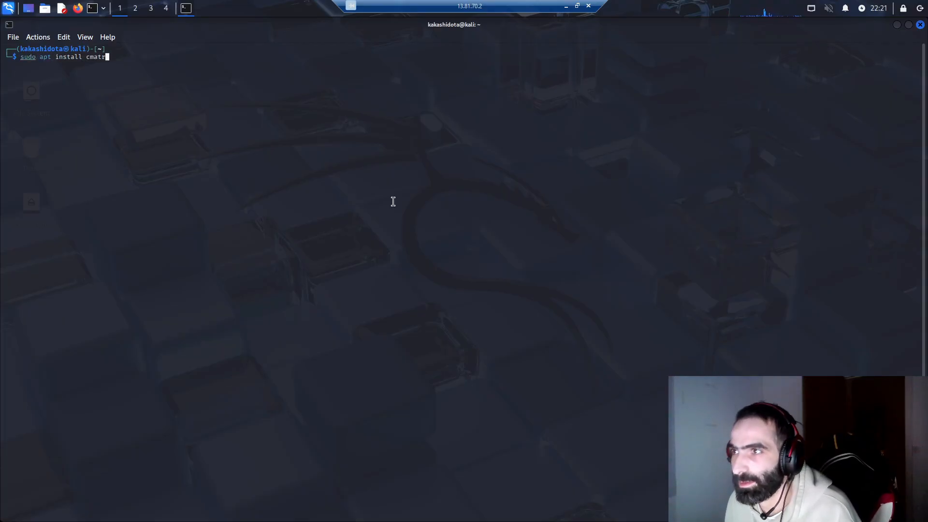
key("Return")
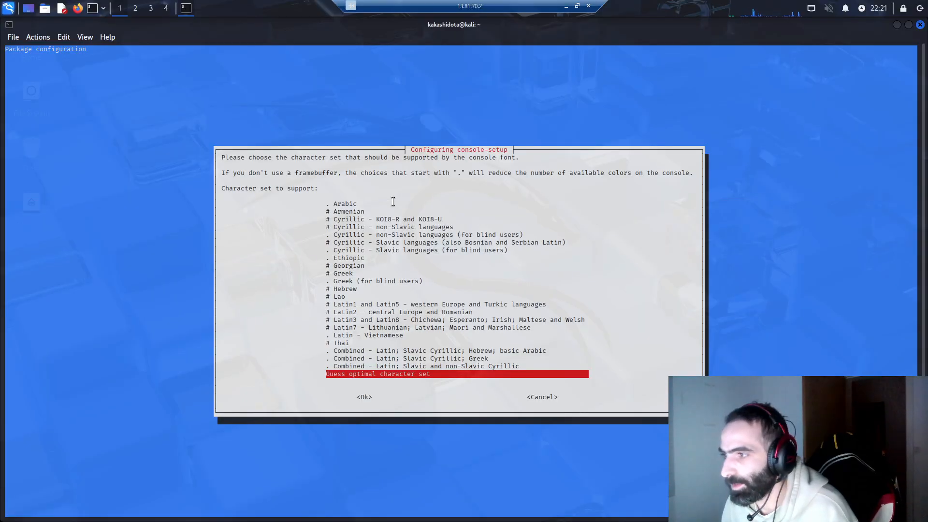
left_click(364, 396)
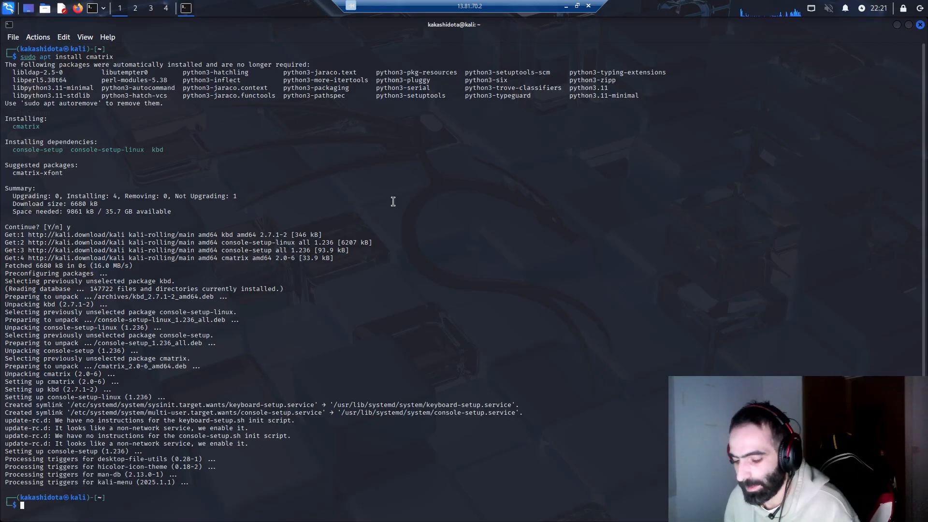
Run cmatrix so falling green characters fill the terminal.
type("cmatrix")
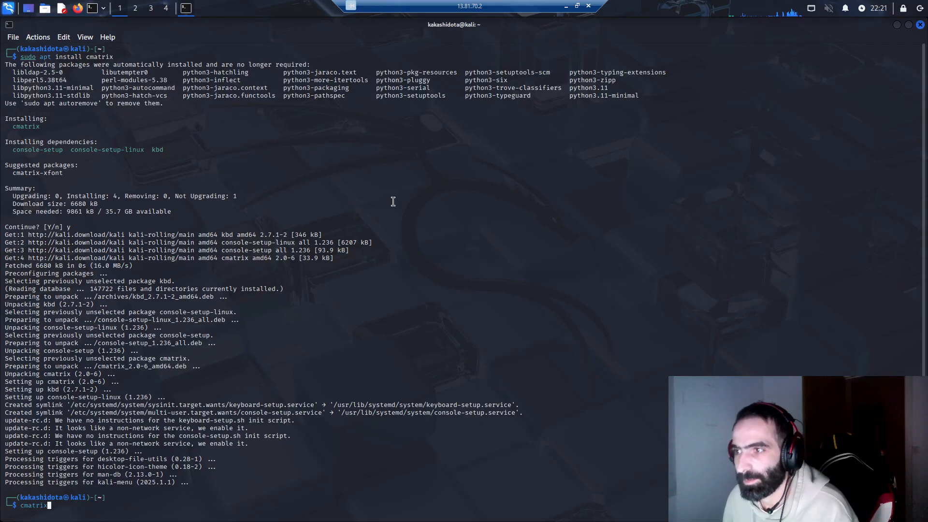
key("Return")
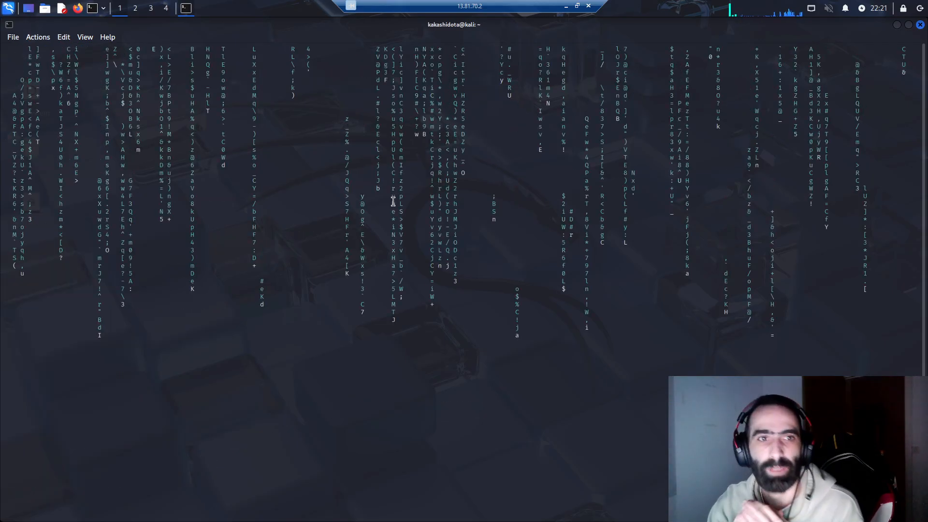